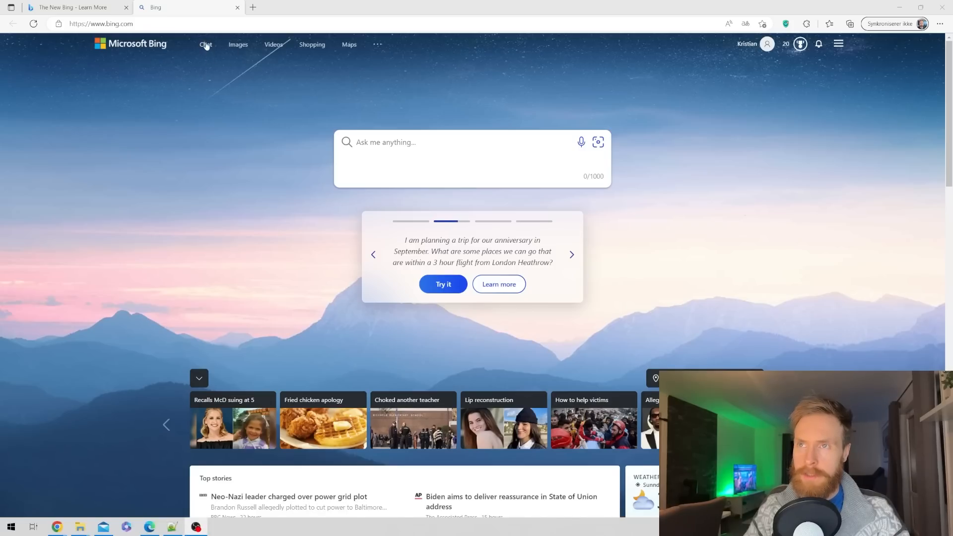
Step: Run the suggested no-equipment arms and abs workout example prompt from the carousel
left_click(205, 45)
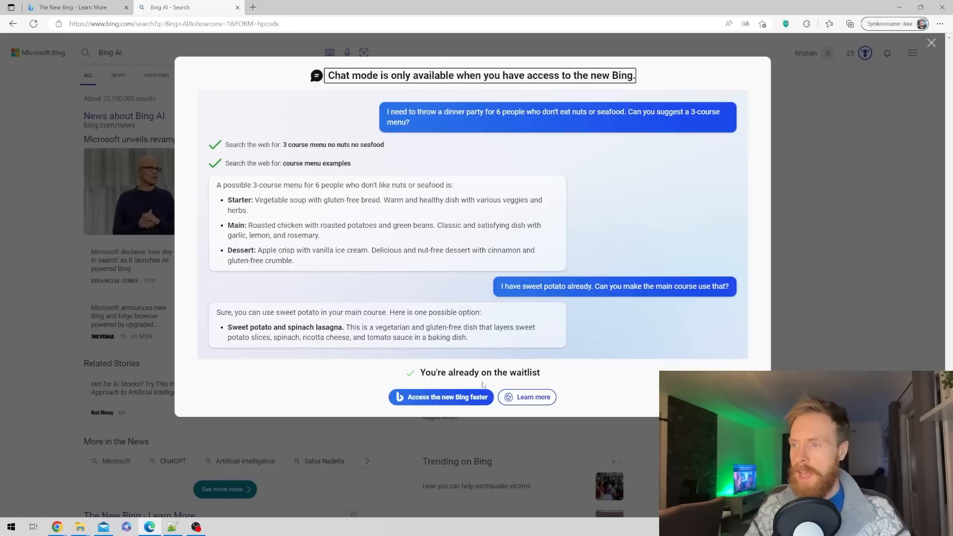
mouse_move(423, 304)
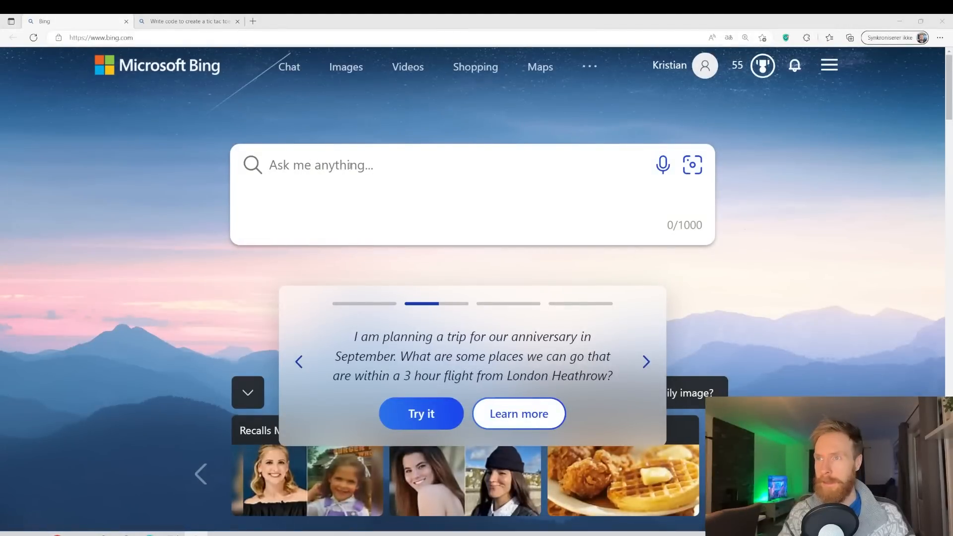
left_click(645, 361)
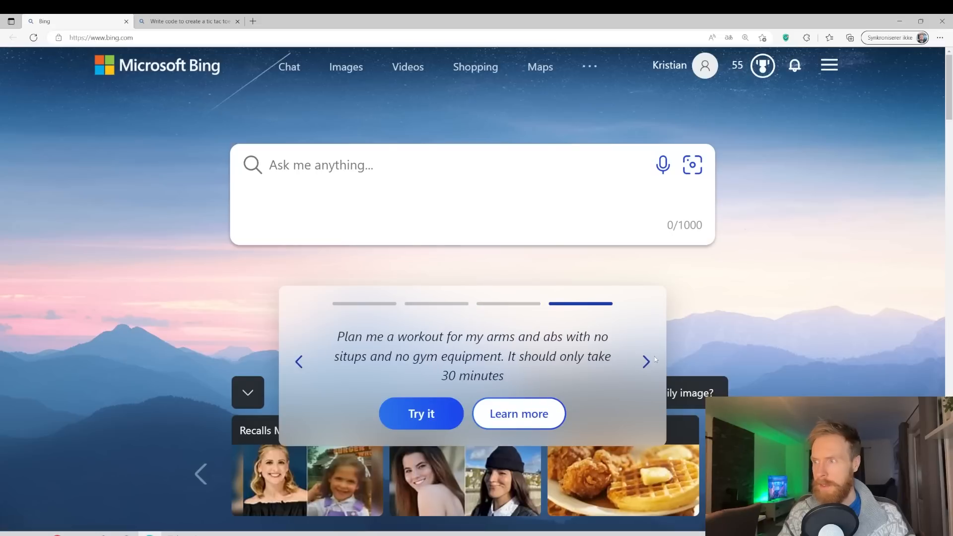
mouse_move(344, 344)
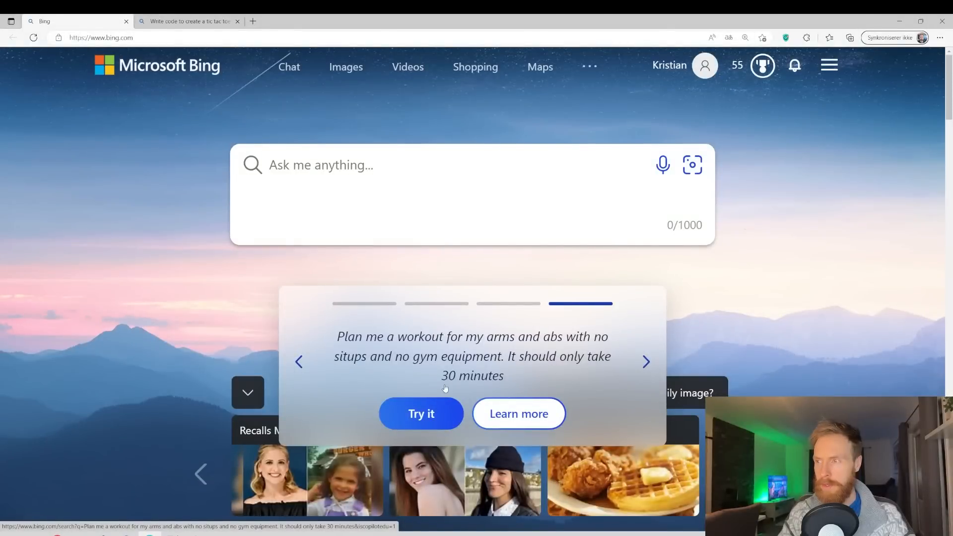
left_click(421, 412)
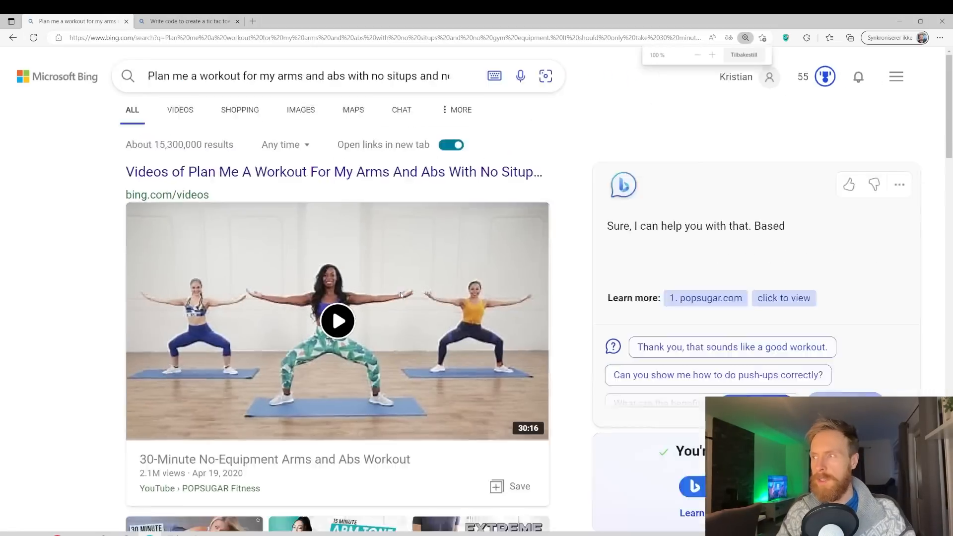
Step: Expand the AI answer with See more to reveal the full 30-minute workout plan
left_click(697, 54)
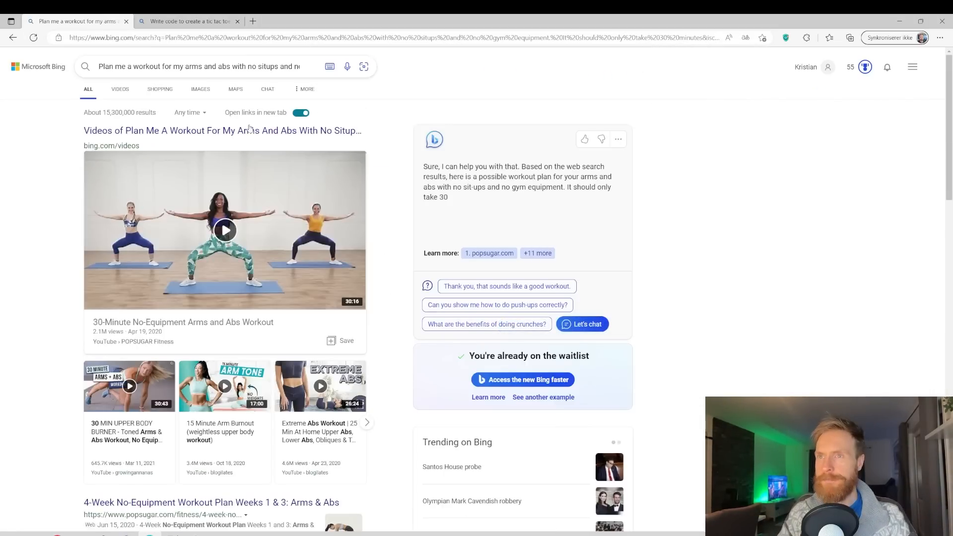
scroll("down", 3)
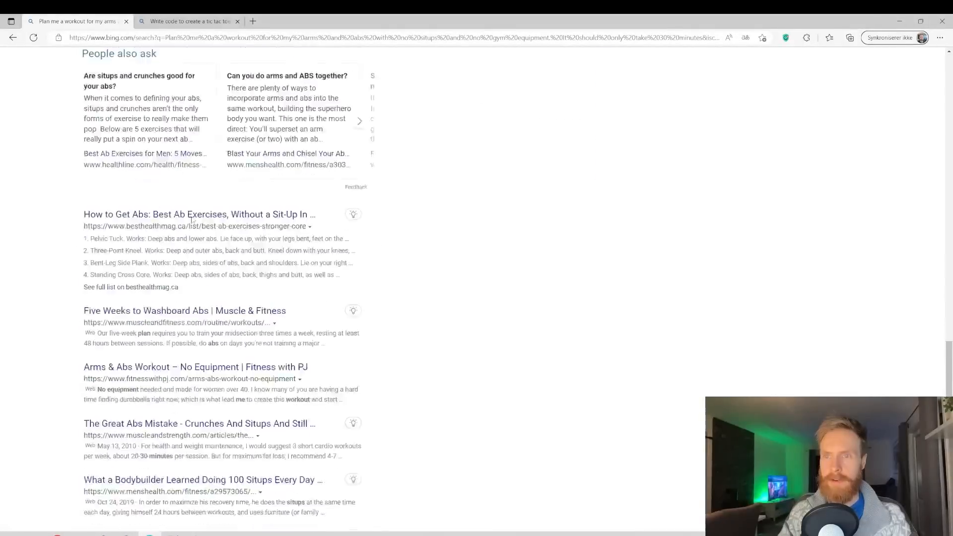
scroll("up", 3)
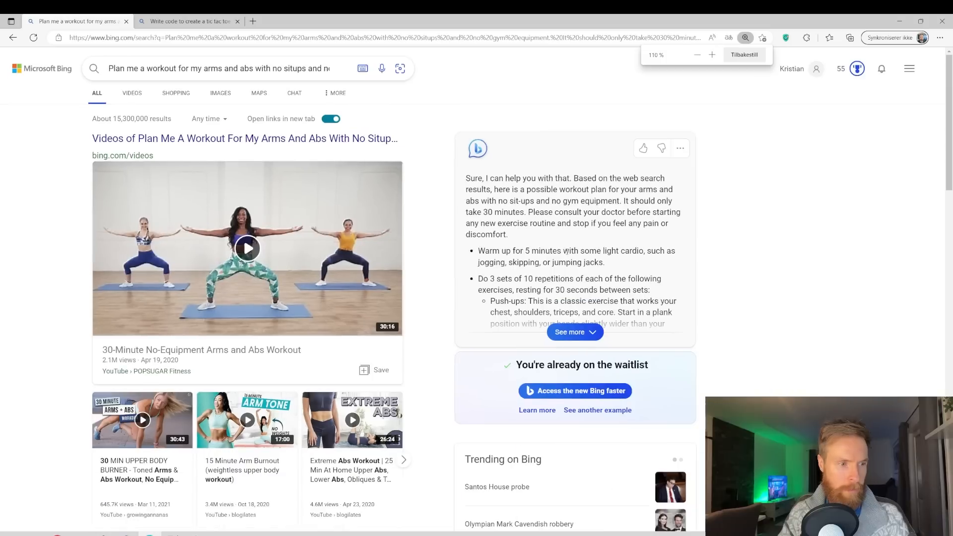
left_click(569, 331)
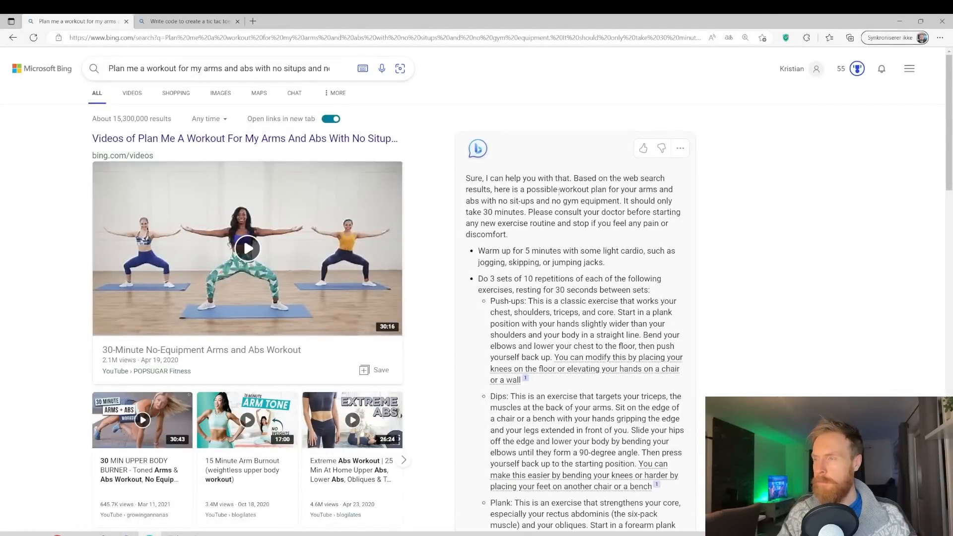
Step: Read through the numbered, cited workout plan down to the cool-down stretches and follow-up chips
scroll("down", 3)
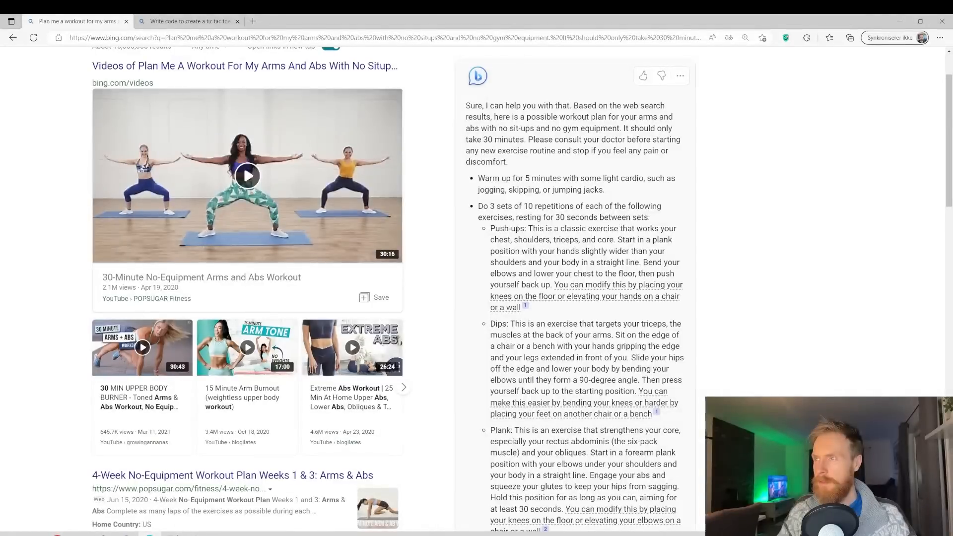
scroll("down", 3)
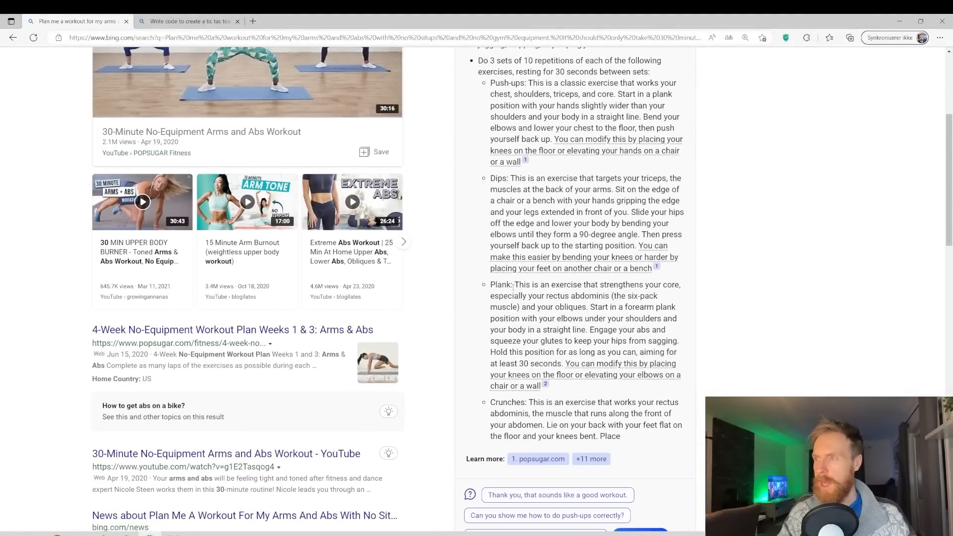
scroll("down", 3)
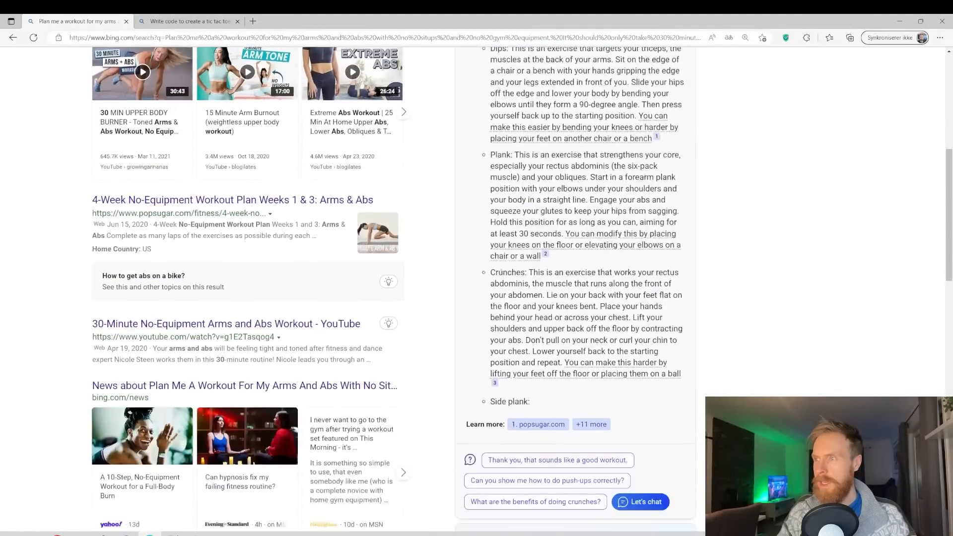
scroll("down", 3)
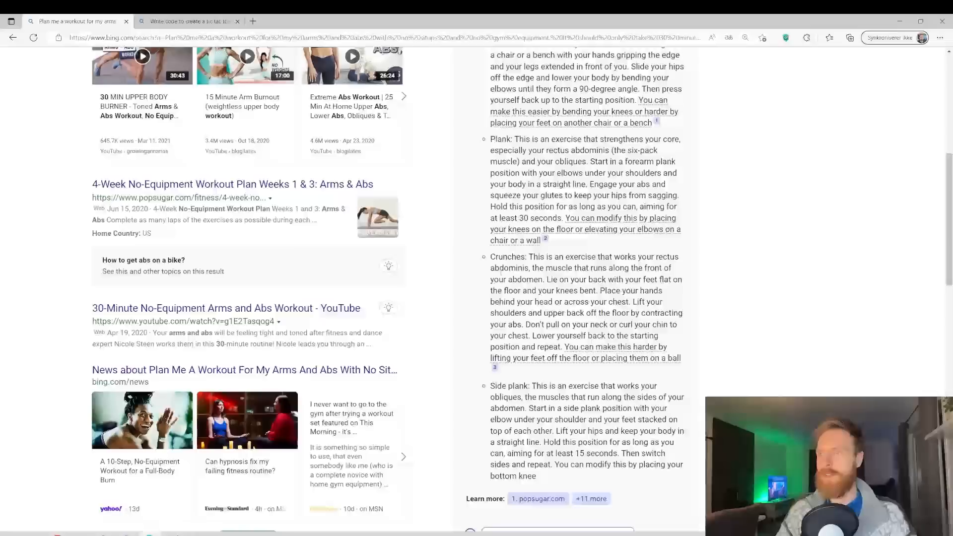
scroll("up", 3)
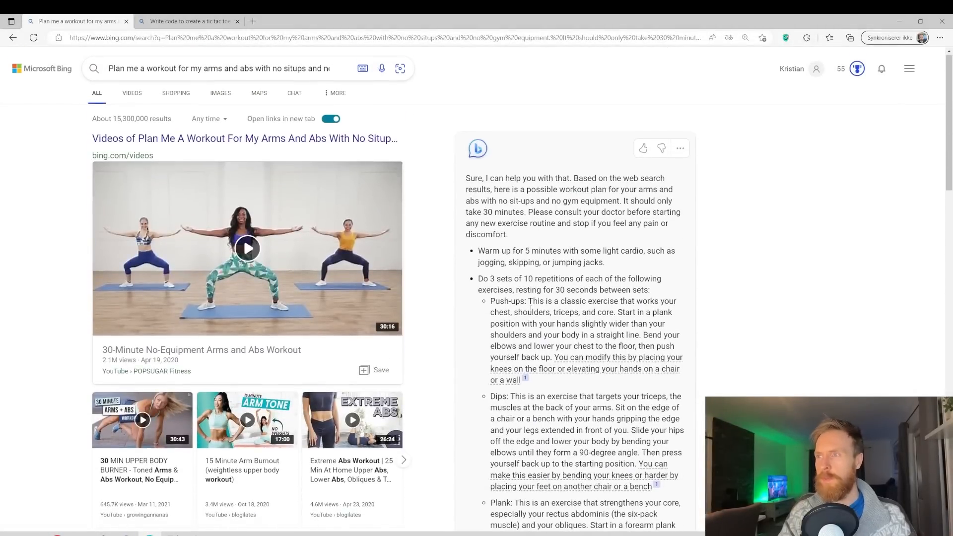
scroll("down", 3)
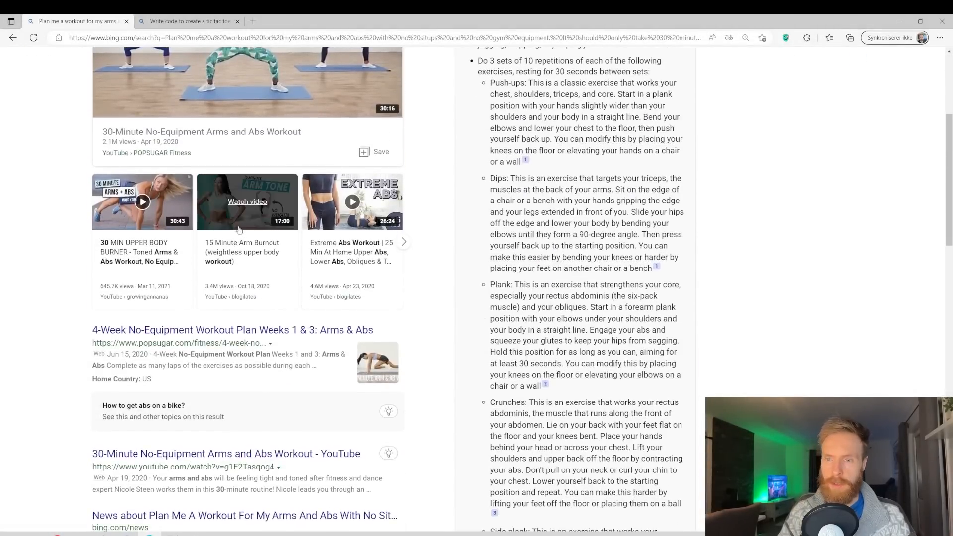
scroll("down", 3)
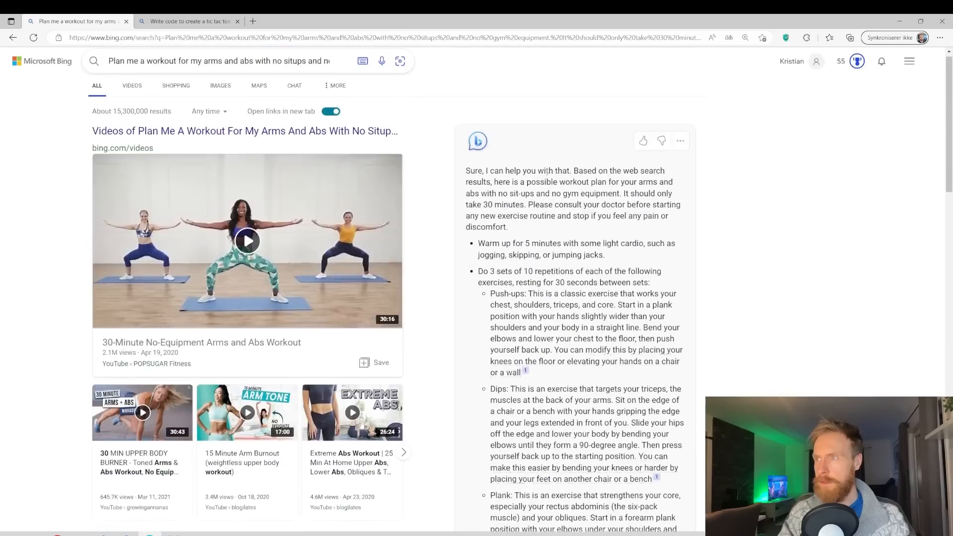
scroll("down", 3)
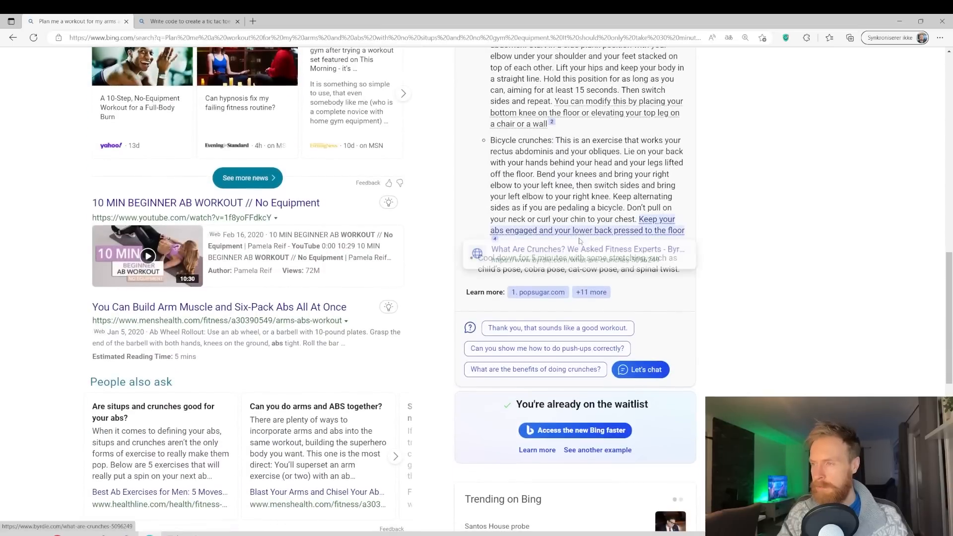
Step: Reveal the full list of cited sources, open citations in background tabs, and return to the top
left_click(589, 291)
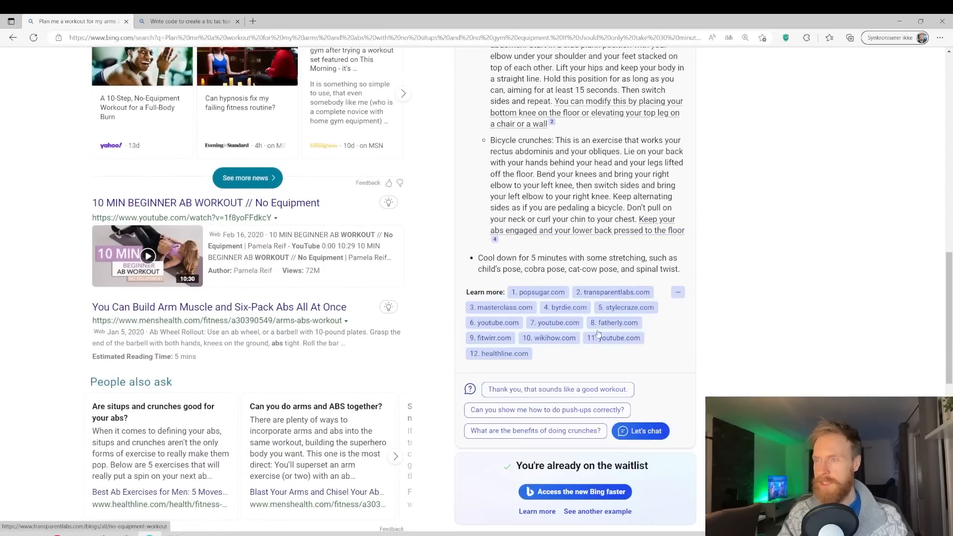
mouse_move(567, 374)
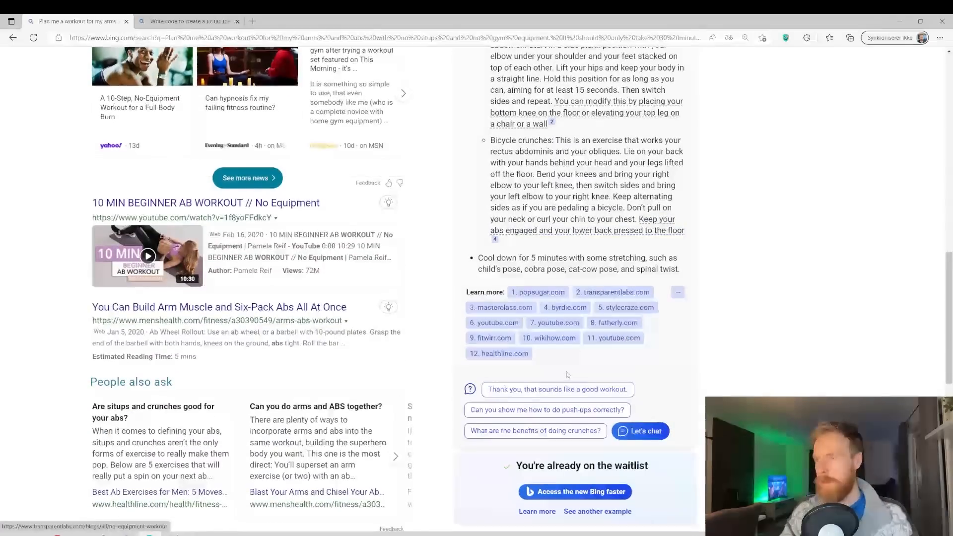
mouse_move(614, 338)
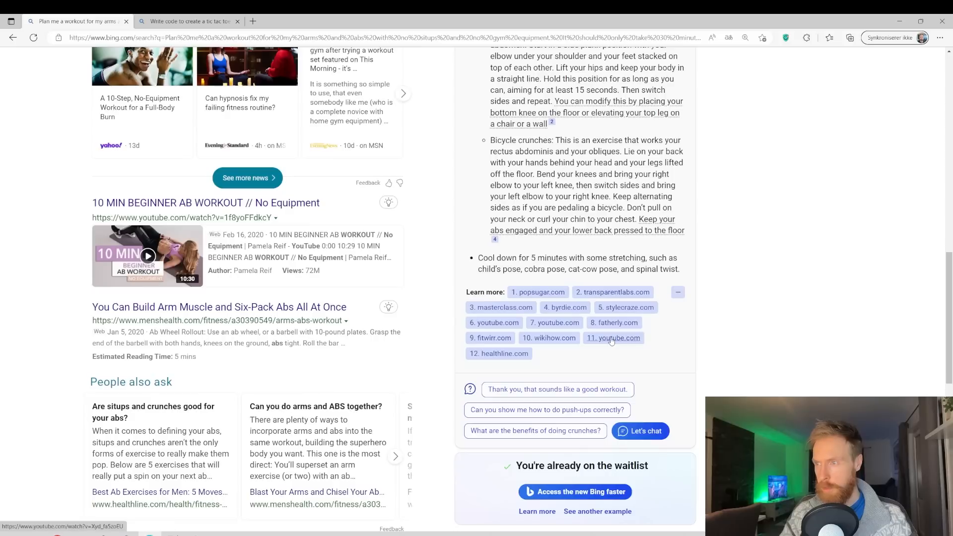
mouse_move(500, 307)
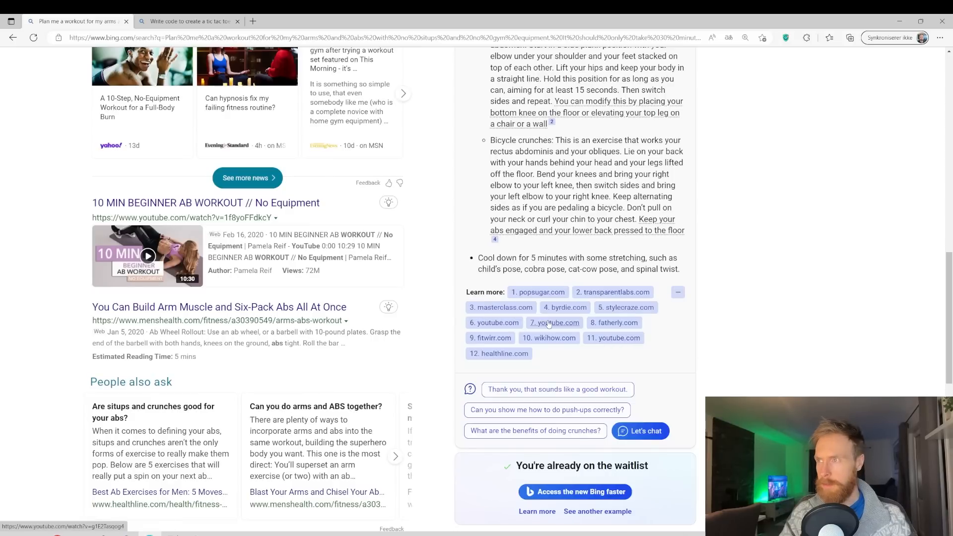
scroll("up", 3)
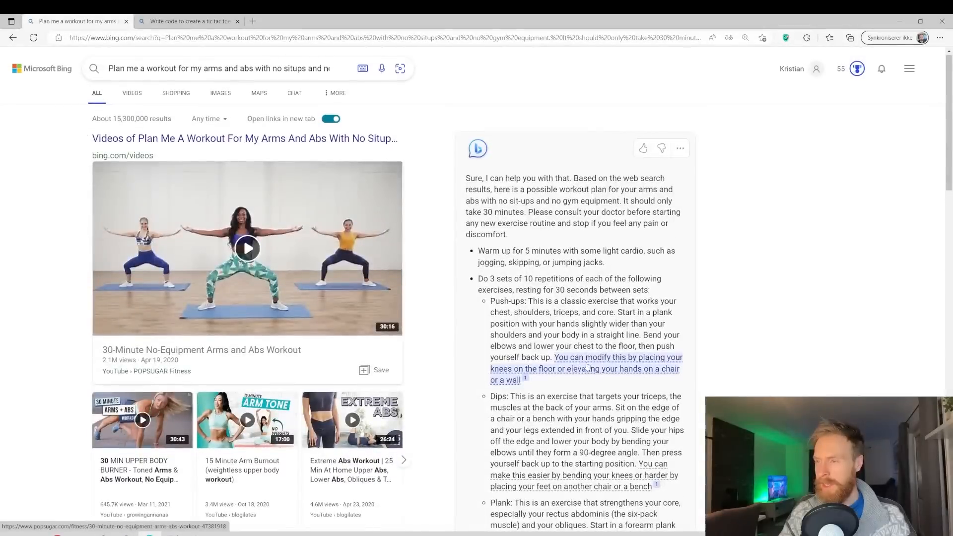
scroll("down", 3)
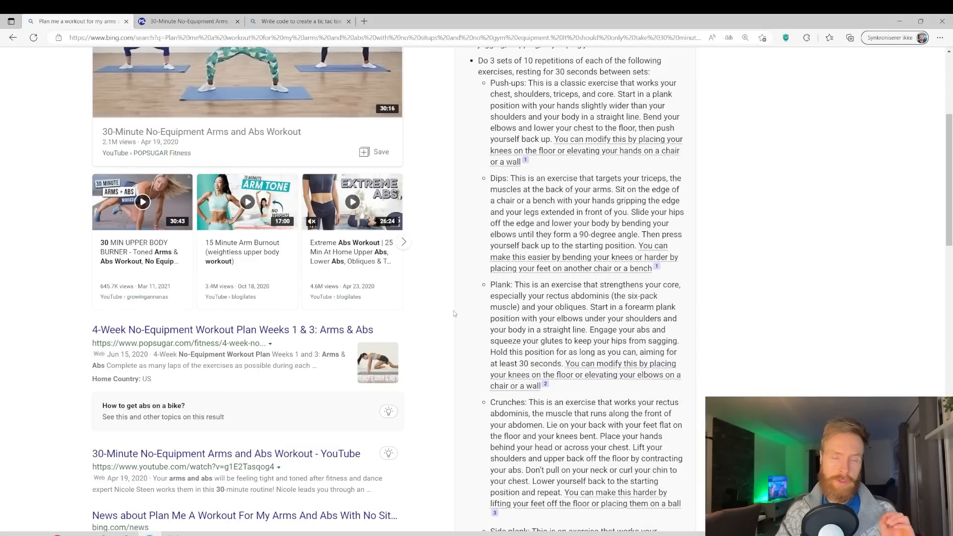
scroll("up", 3)
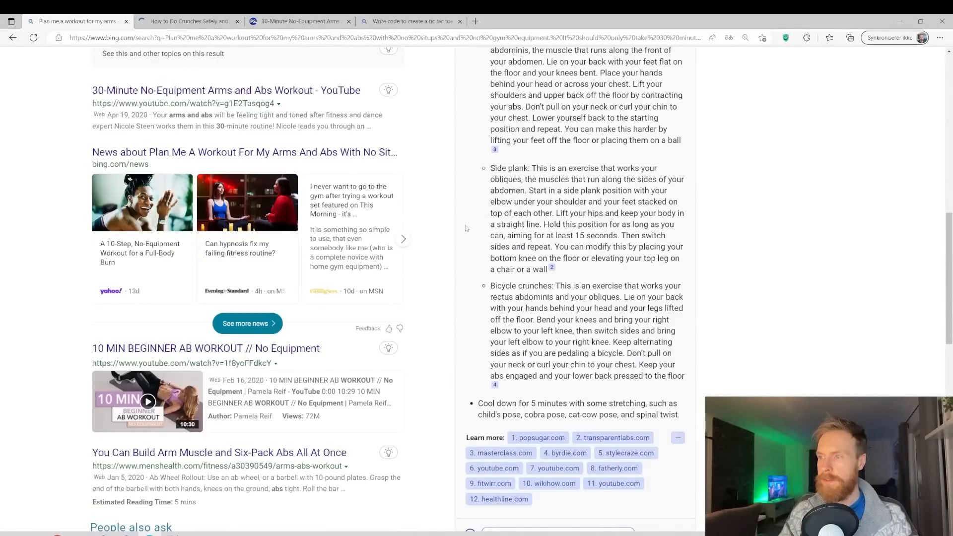
scroll("up", 3)
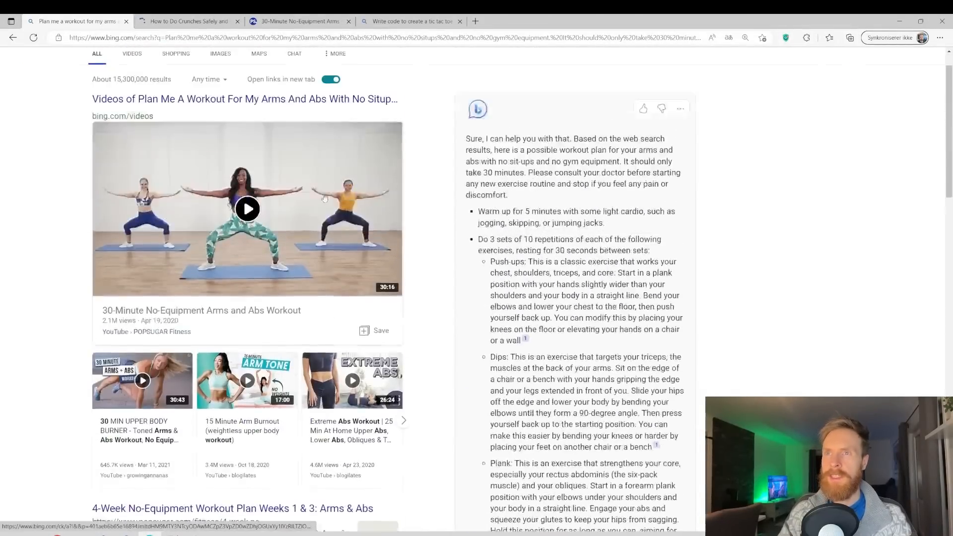
Step: Switch to the tab holding the generated JavaScript tic tac toe game code
left_click(410, 21)
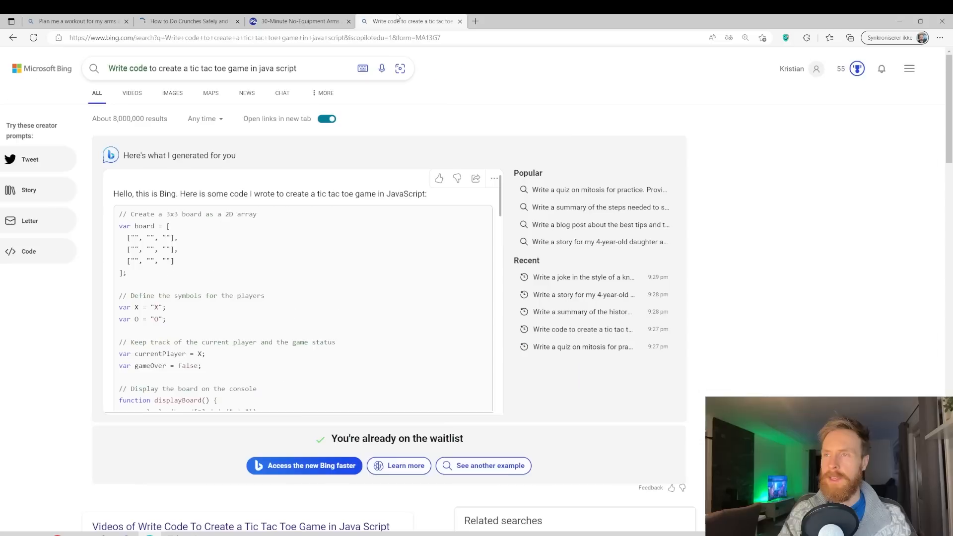
mouse_move(321, 232)
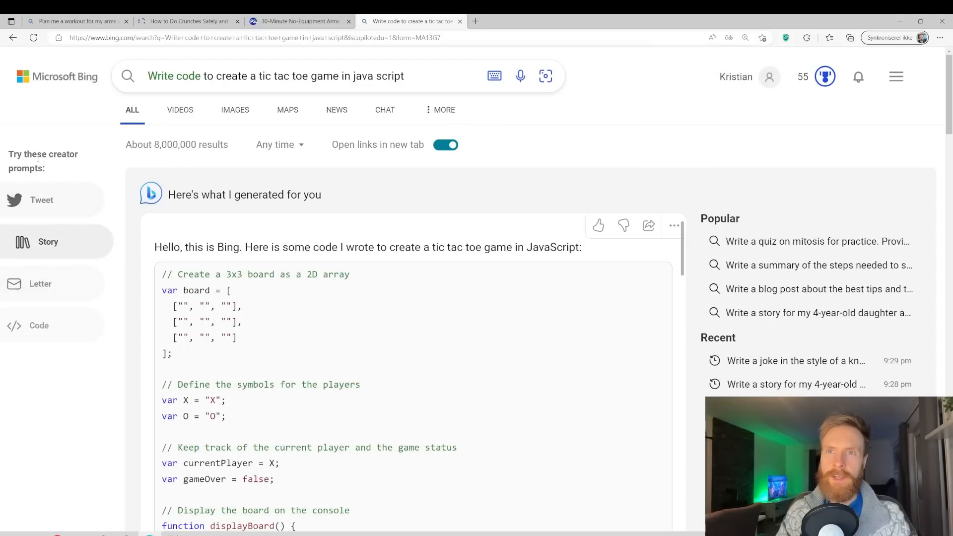
double_click(43, 161)
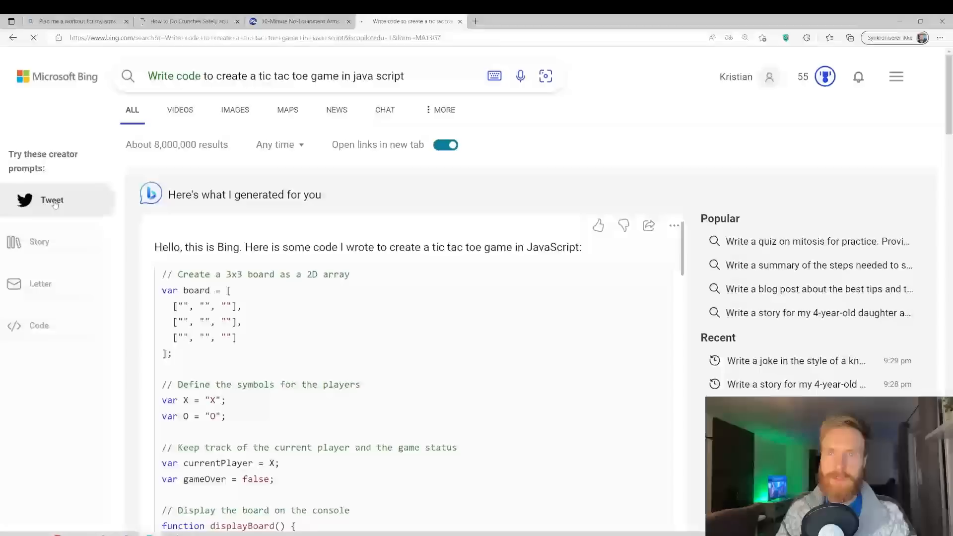
Step: Generate the sister's graduation tweet and highlight its inspiration sentence and emojis
left_click(52, 200)
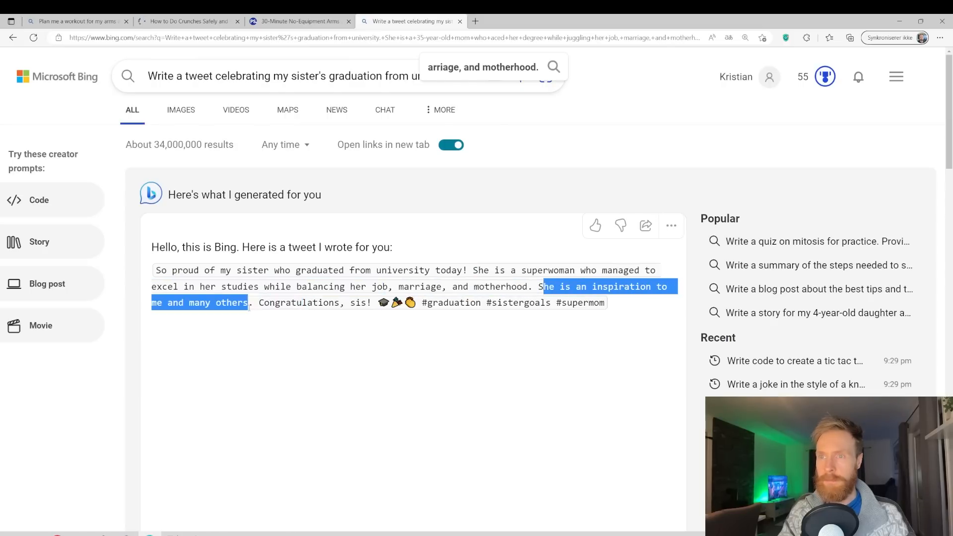
double_click(297, 301)
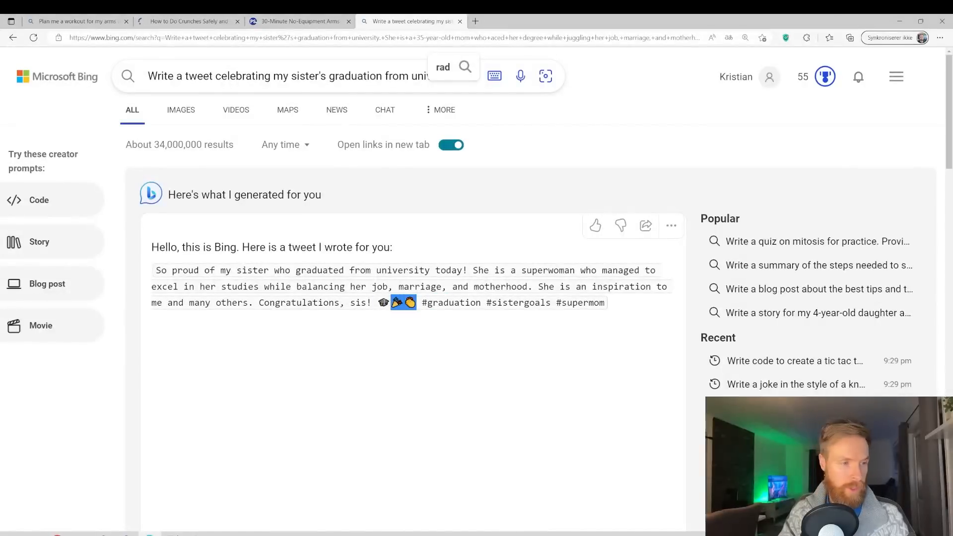
double_click(450, 302)
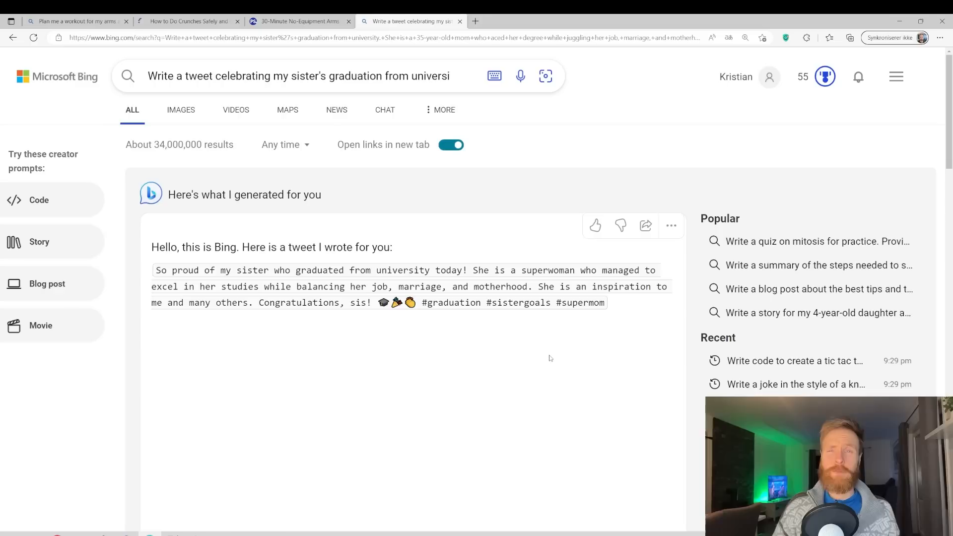
mouse_move(396, 321)
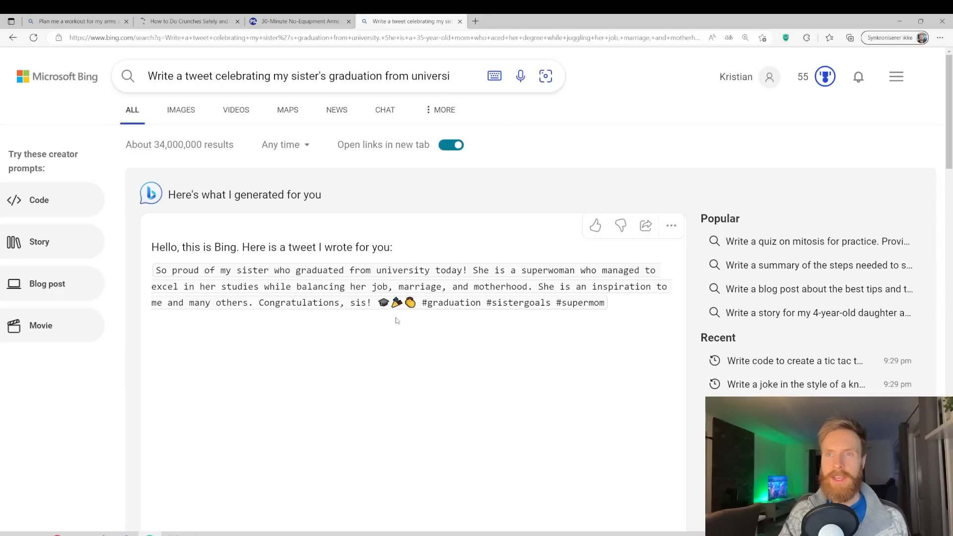
mouse_move(39, 200)
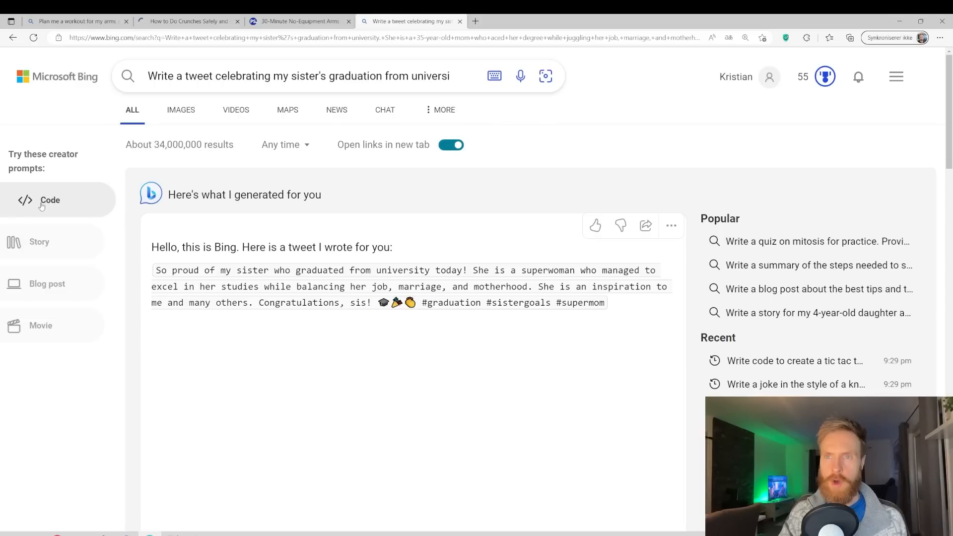
Step: Run the Code creator prompt and select the tic tac toe query text in the search box
left_click(794, 361)
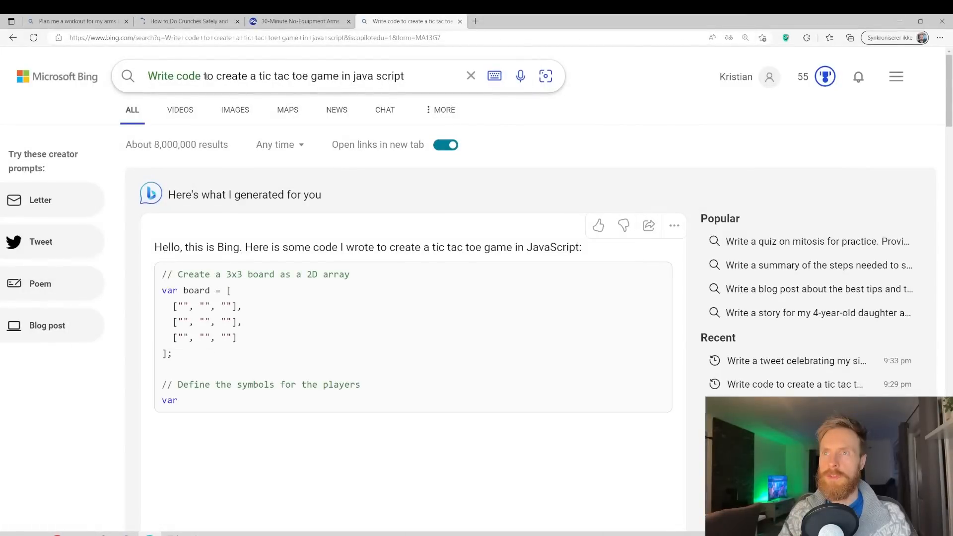
left_click(275, 77)
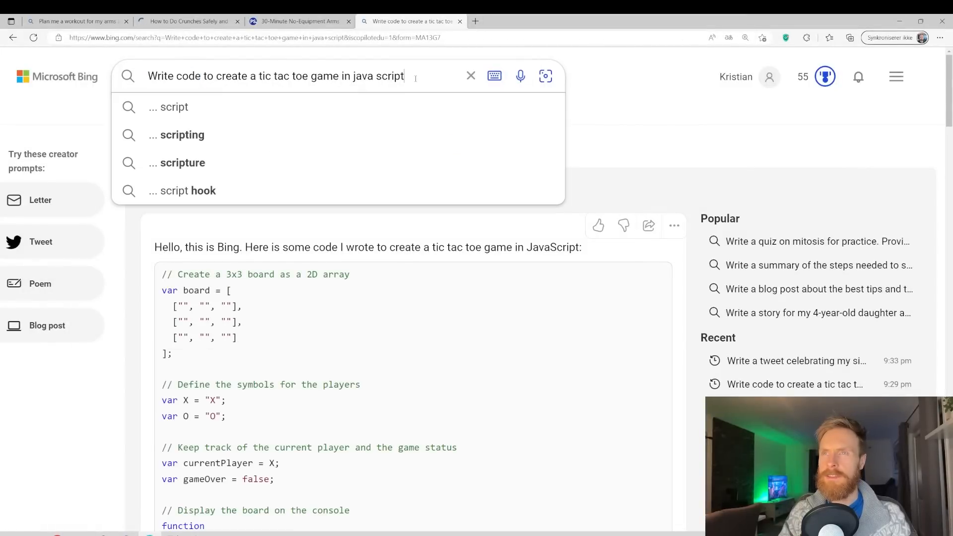
double_click(225, 76)
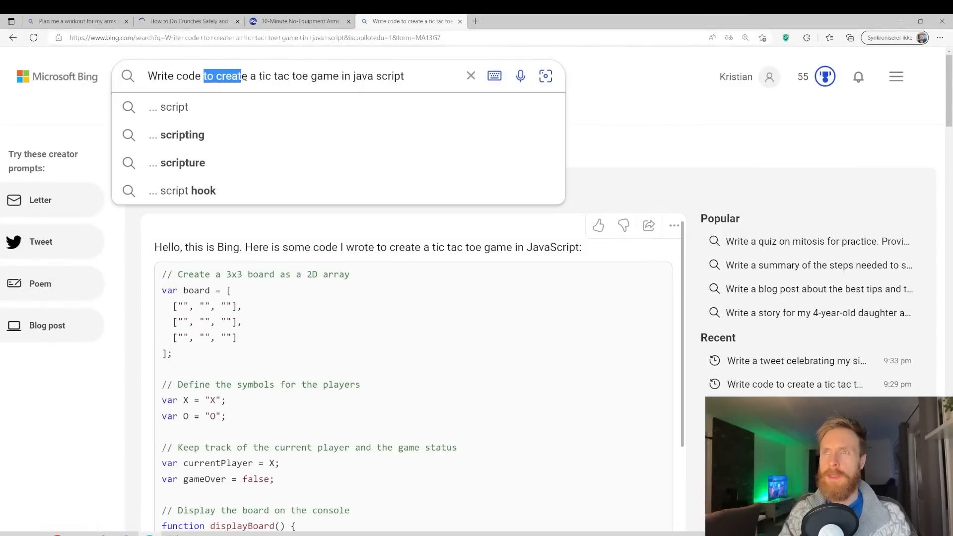
key("shift+End")
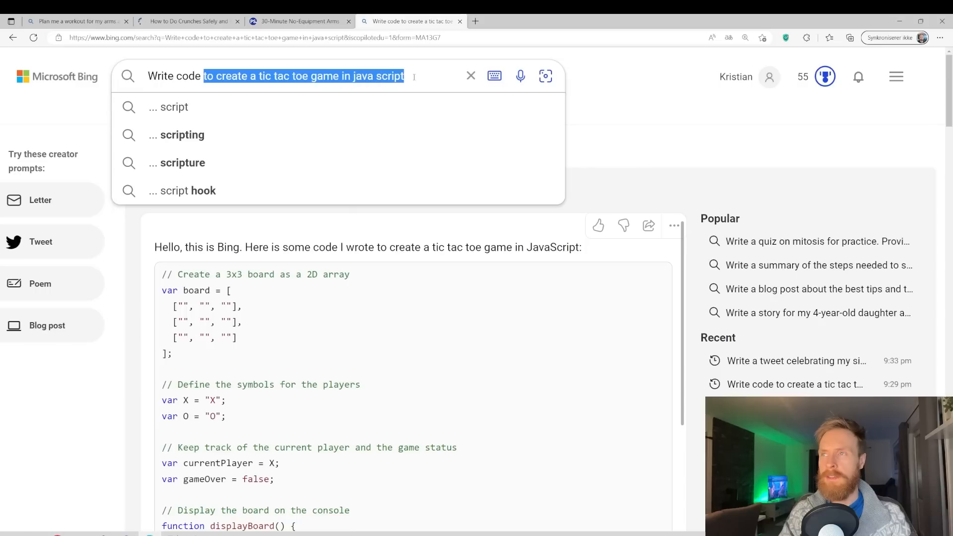
key("Return")
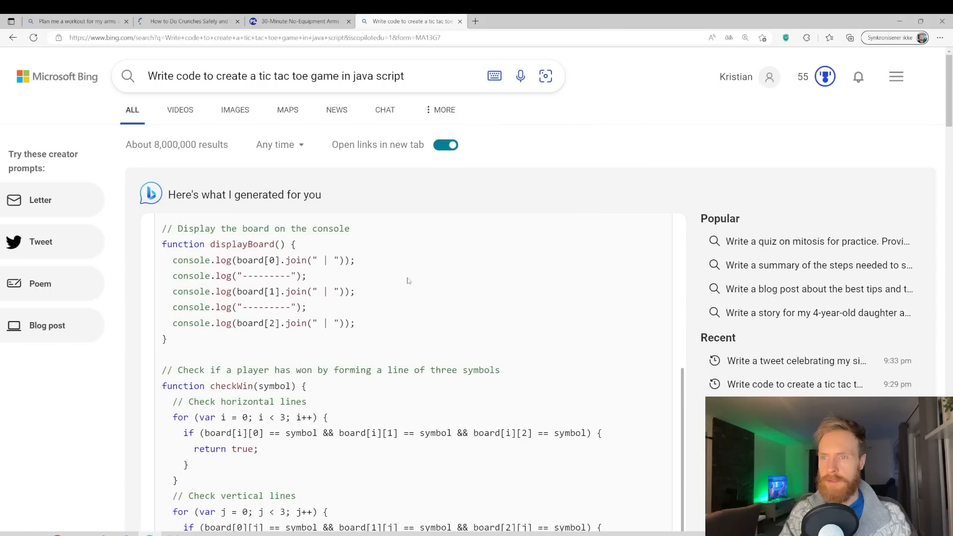
Step: Scroll the generated code answer down to the move-validation function
scroll("up", 3)
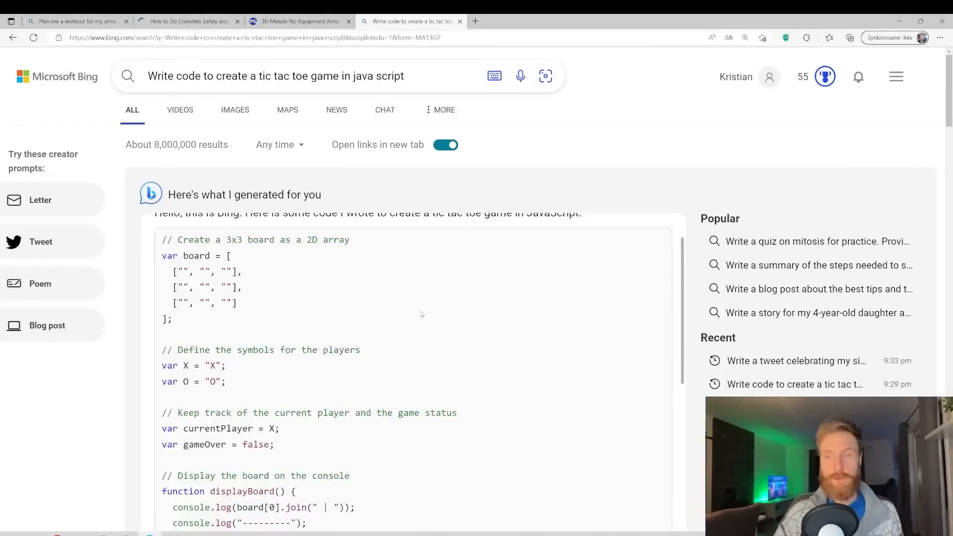
scroll("up", 3)
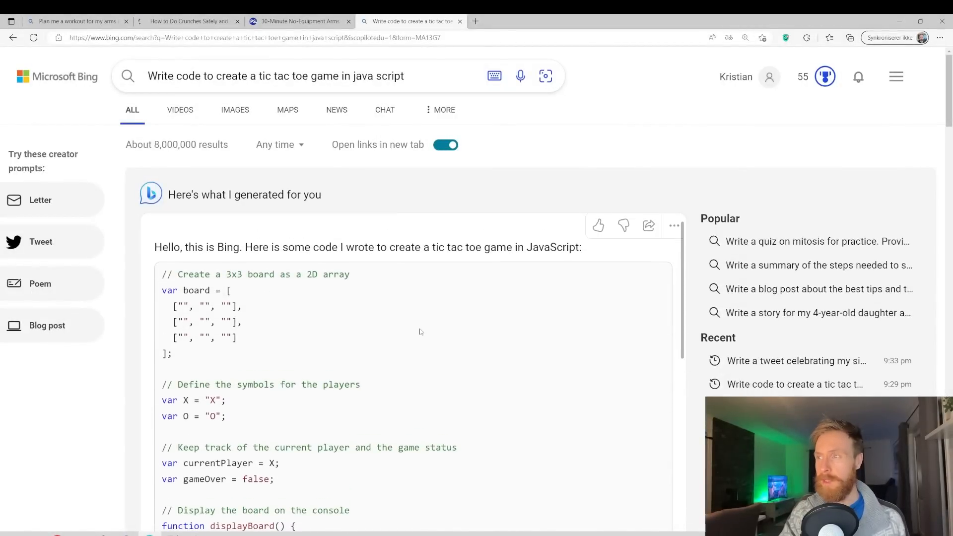
mouse_move(673, 226)
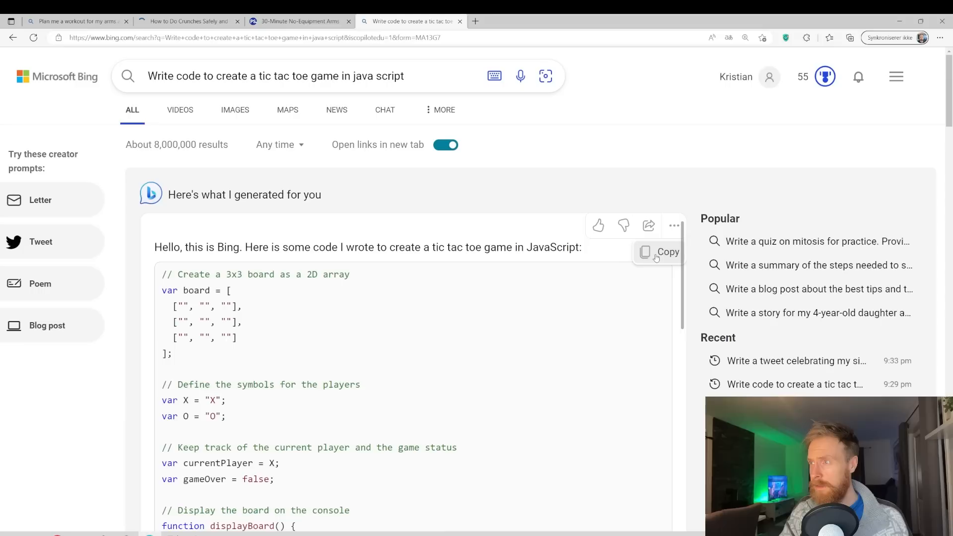
mouse_move(623, 226)
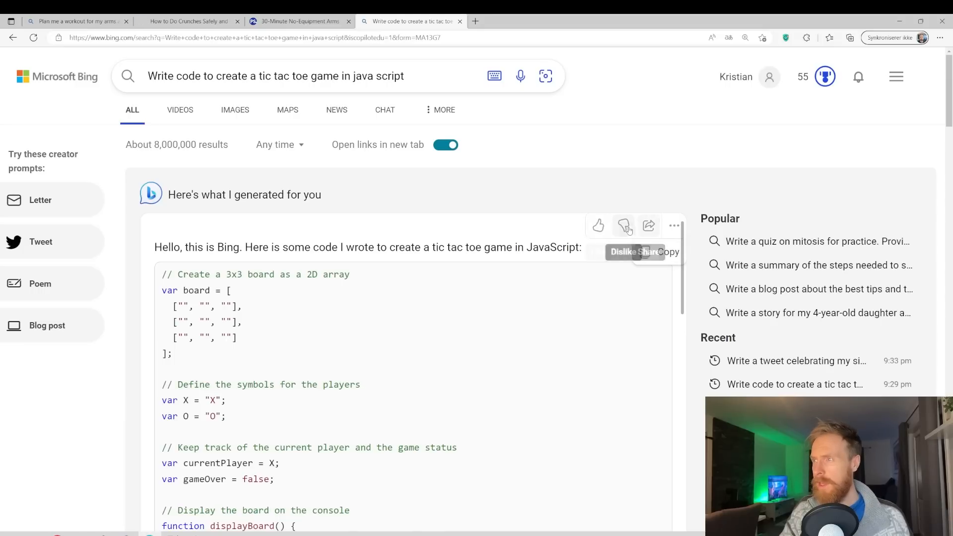
mouse_move(648, 226)
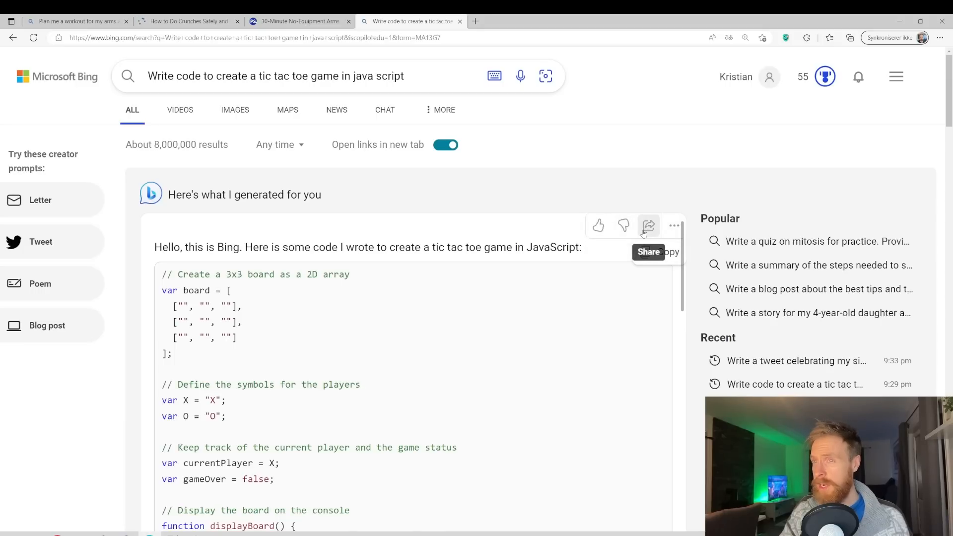
scroll("down", 3)
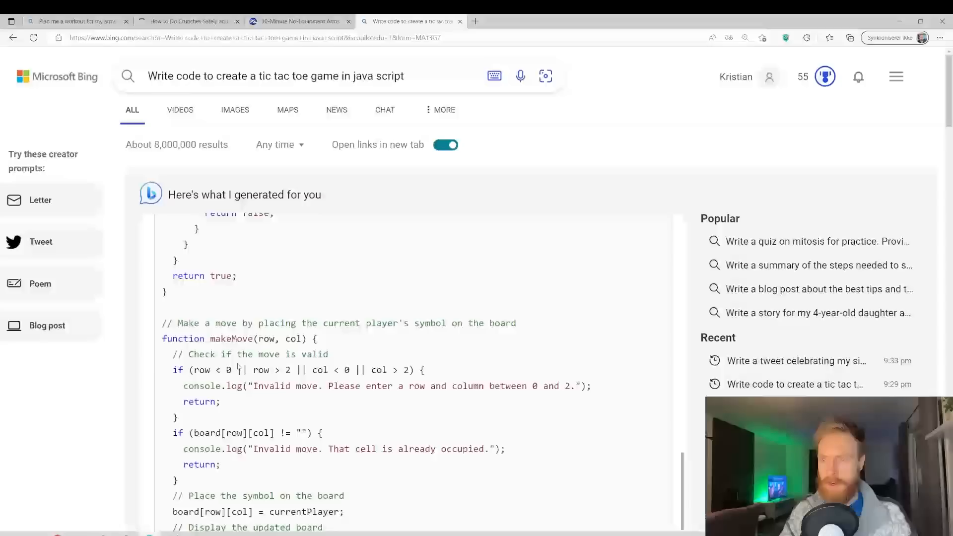
Step: Scroll back and forth through the tic-tac-toe code answer to its end
scroll("down", 3)
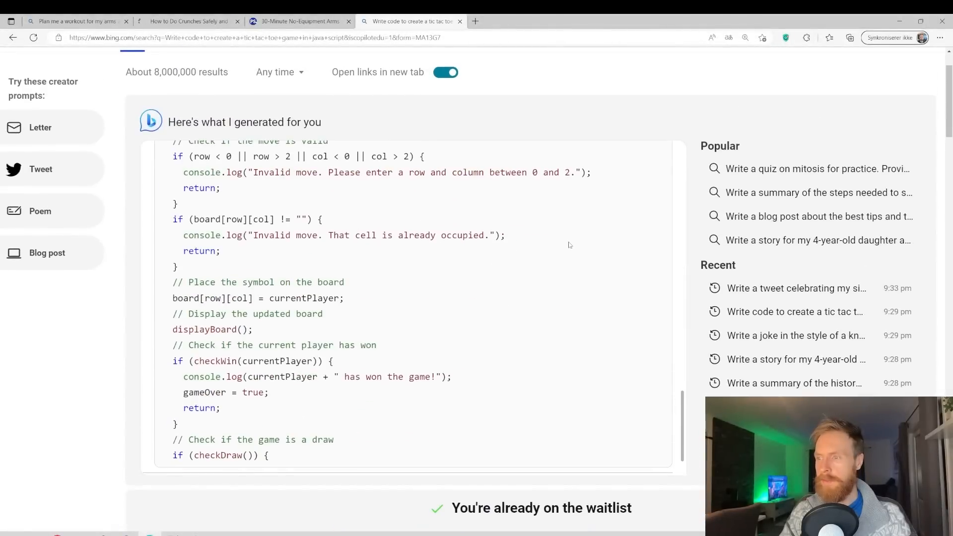
scroll("up", 3)
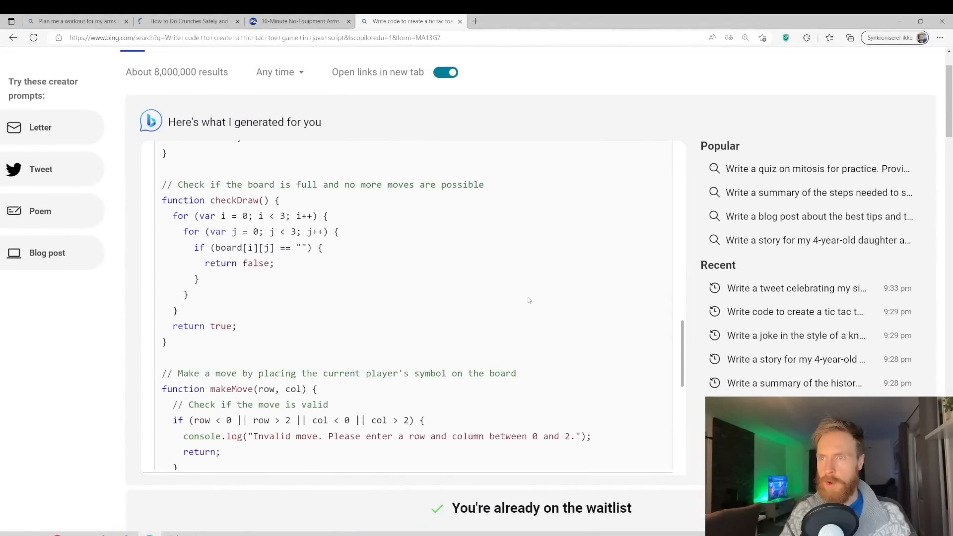
scroll("up", 3)
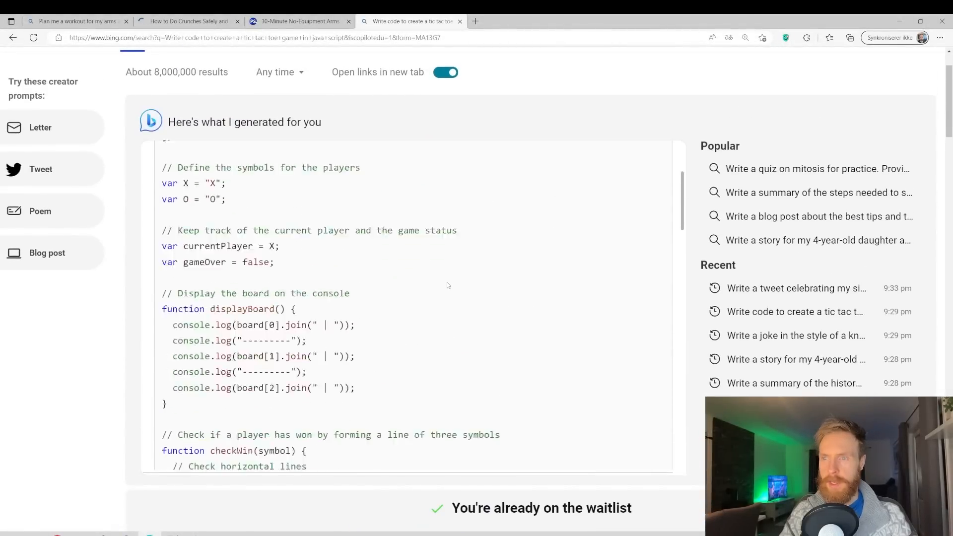
scroll("down", 3)
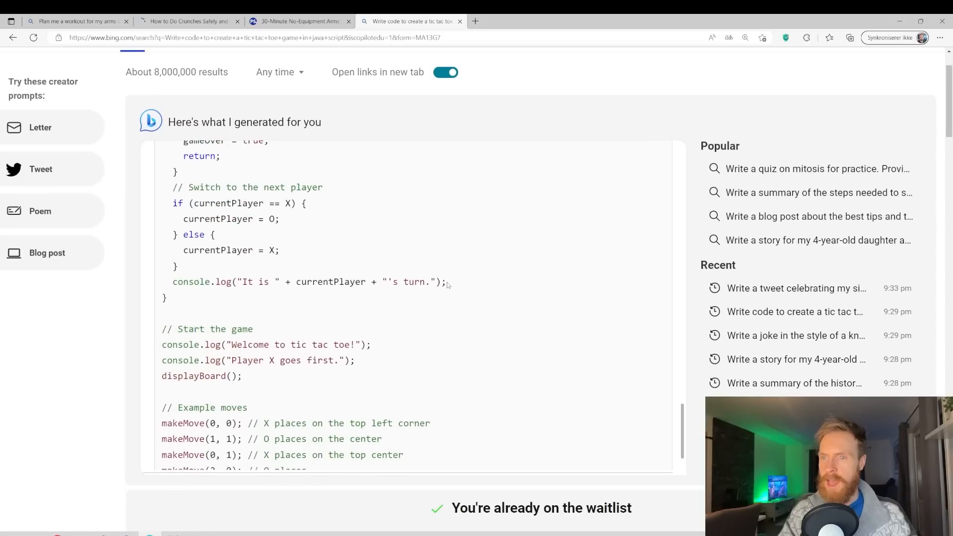
scroll("down", 3)
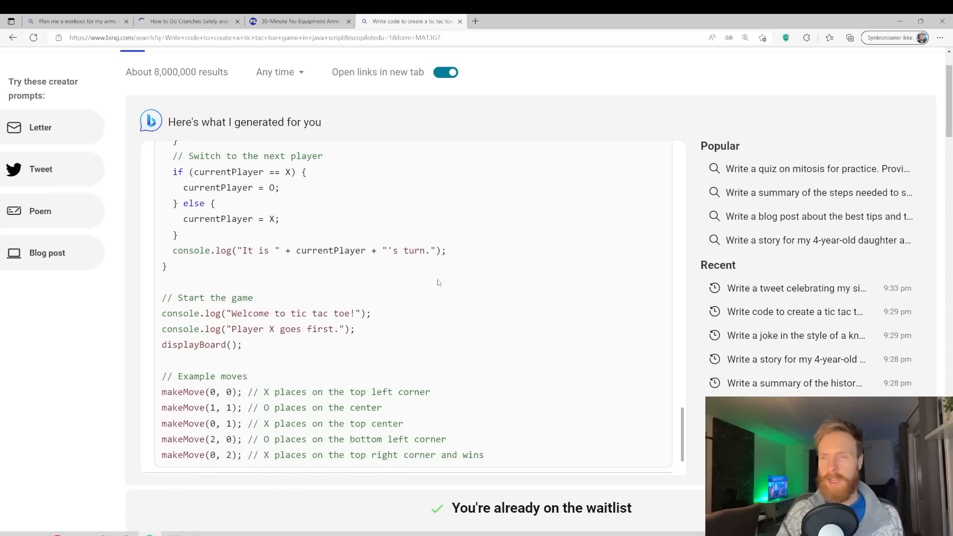
mouse_move(451, 282)
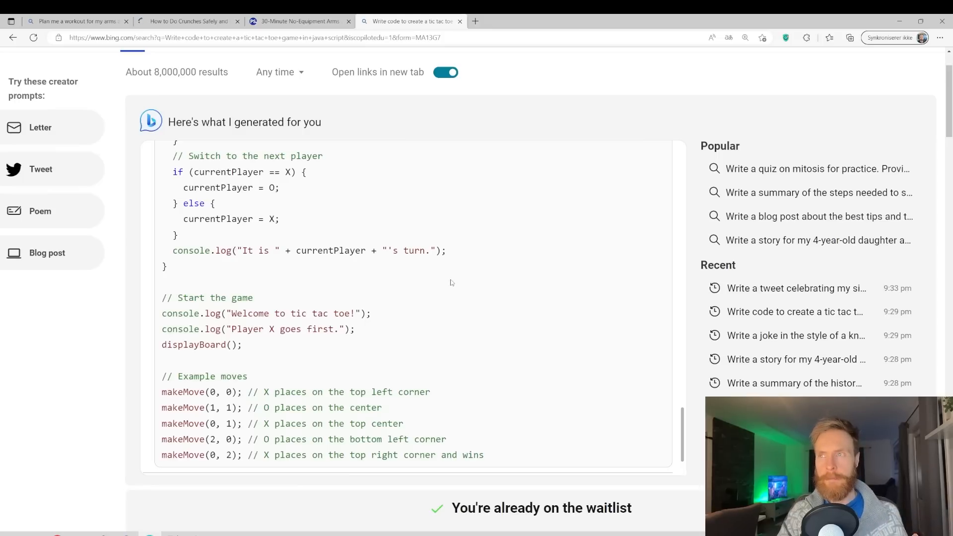
scroll("up", 3)
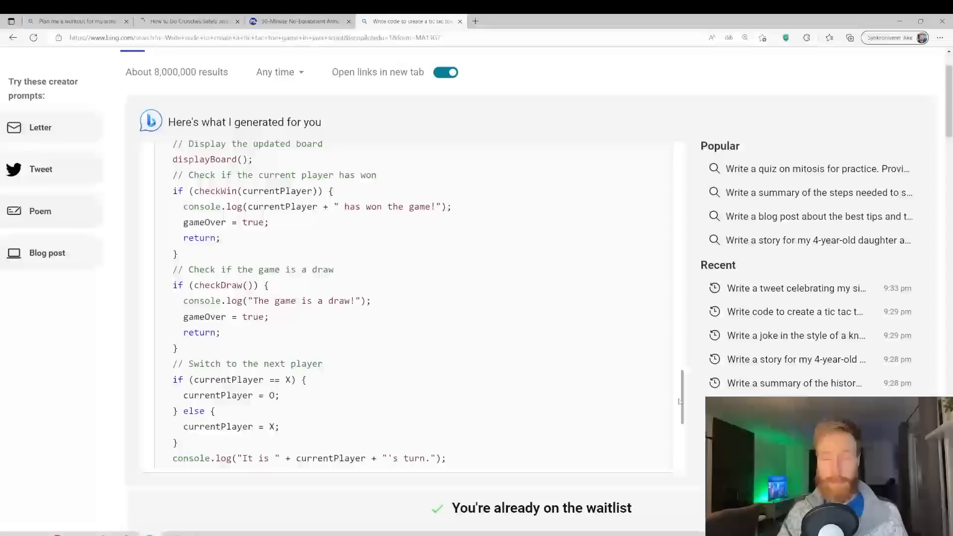
scroll("up", 3)
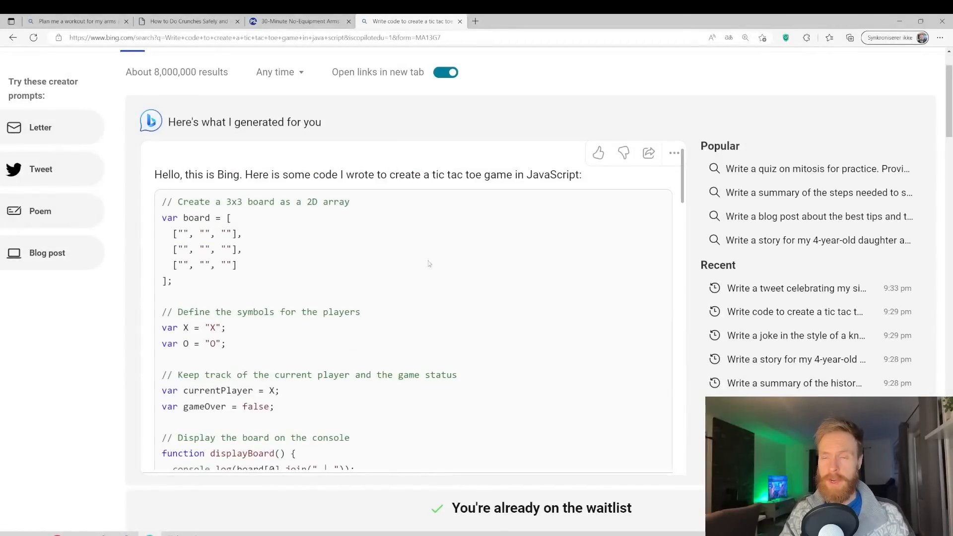
scroll("down", 3)
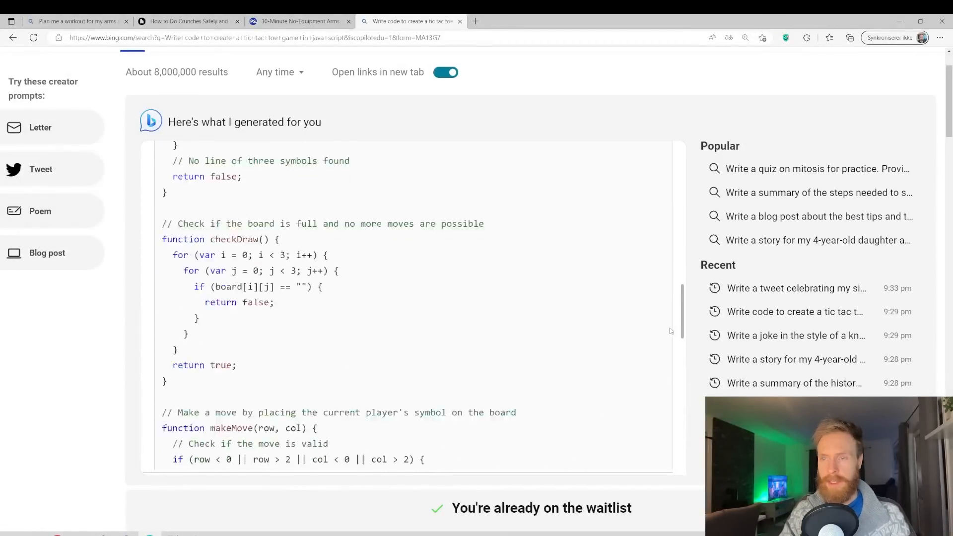
scroll("down", 3)
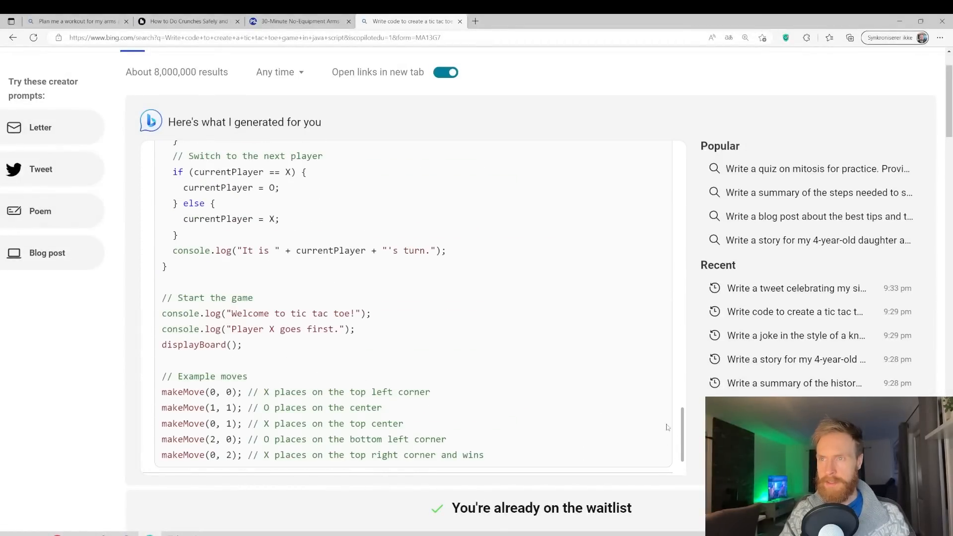
scroll("up", 3)
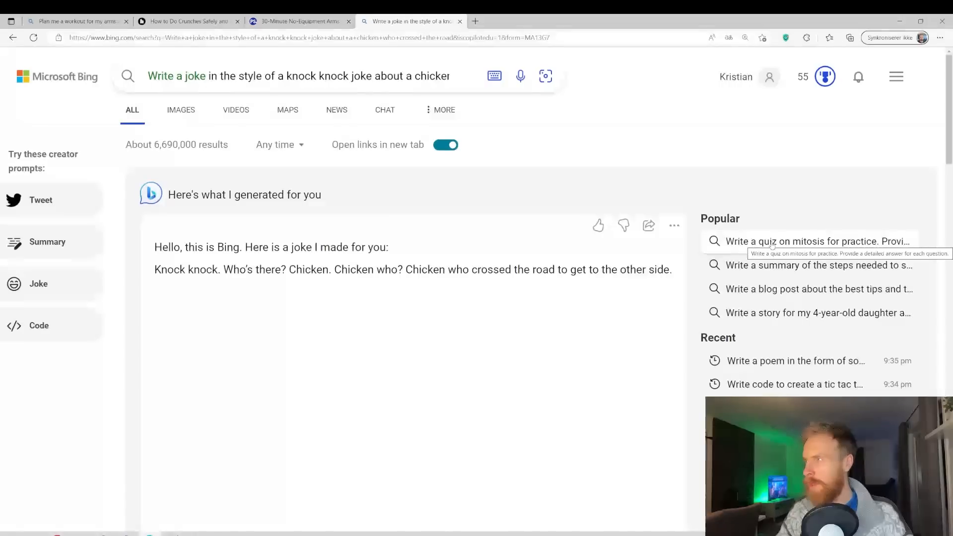
Step: Run the 'Write a quiz on mitosis for practice' prompt under Popular
left_click(817, 240)
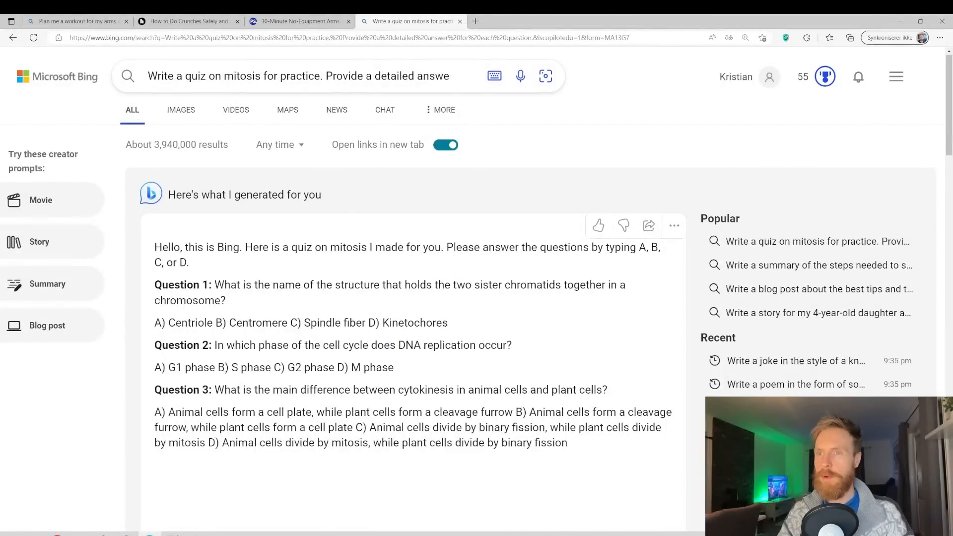
mouse_move(554, 359)
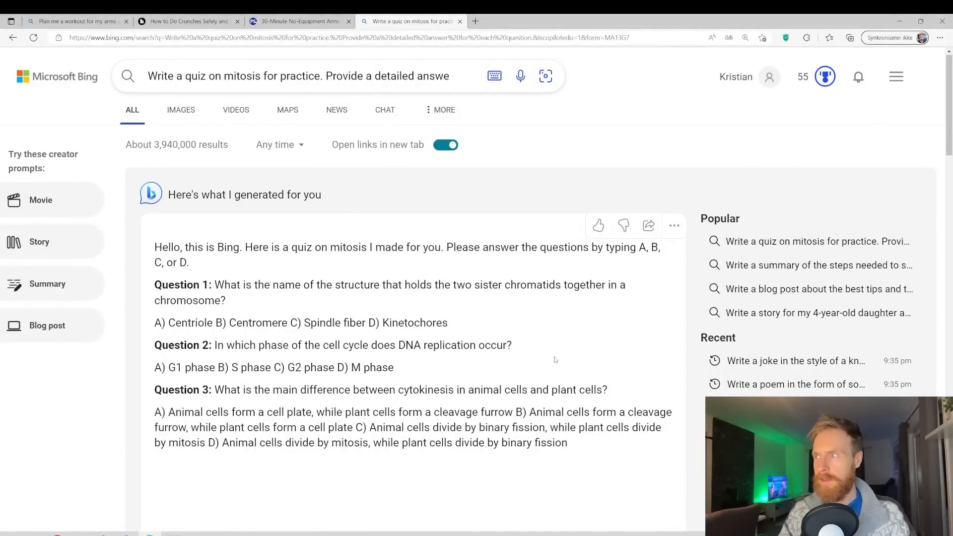
Step: Select the Question 1 answer choices, view the surfing video script, and return to the workout plan tab
triple_click(300, 322)
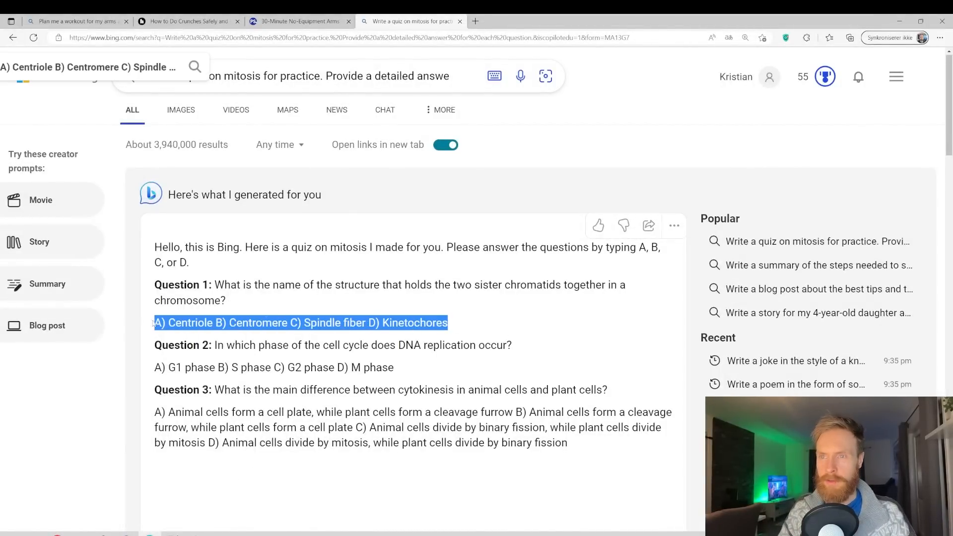
left_click(323, 303)
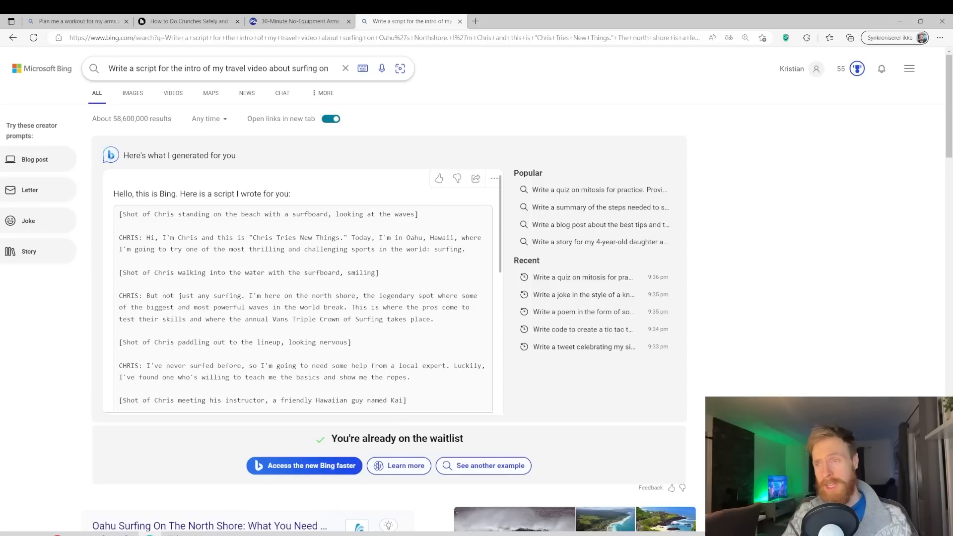
left_click(77, 21)
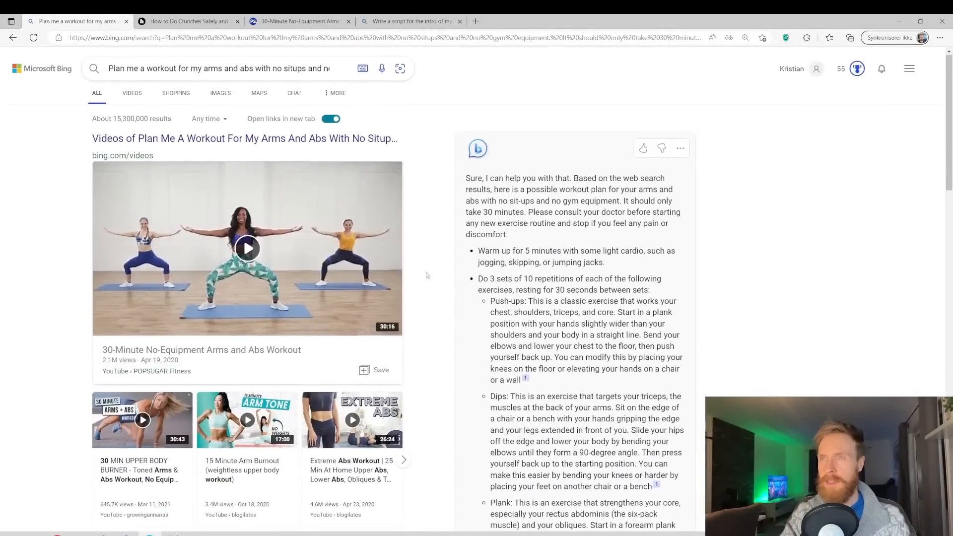
mouse_move(327, 333)
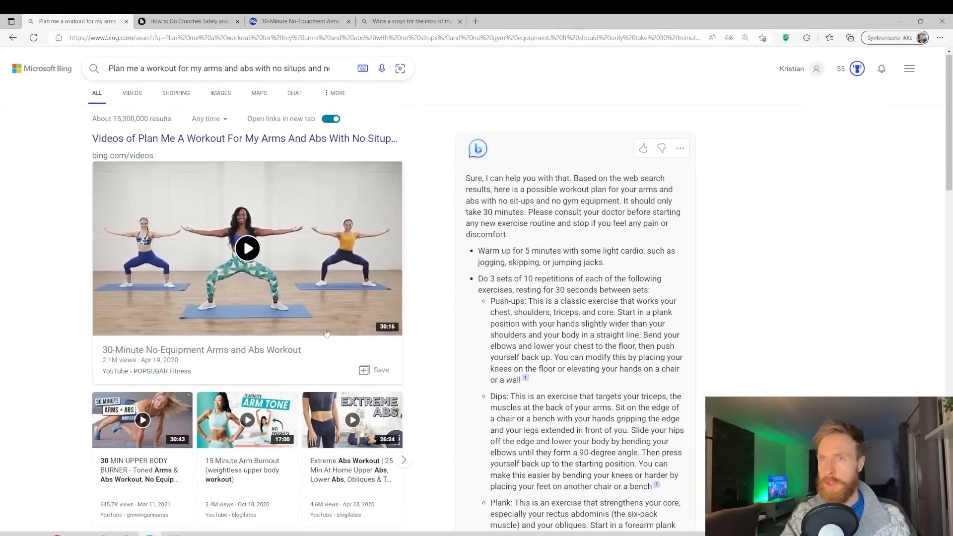
Step: Scroll the workout answer down to its Learn more sources before switching to the POPSUGAR article
scroll("down", 3)
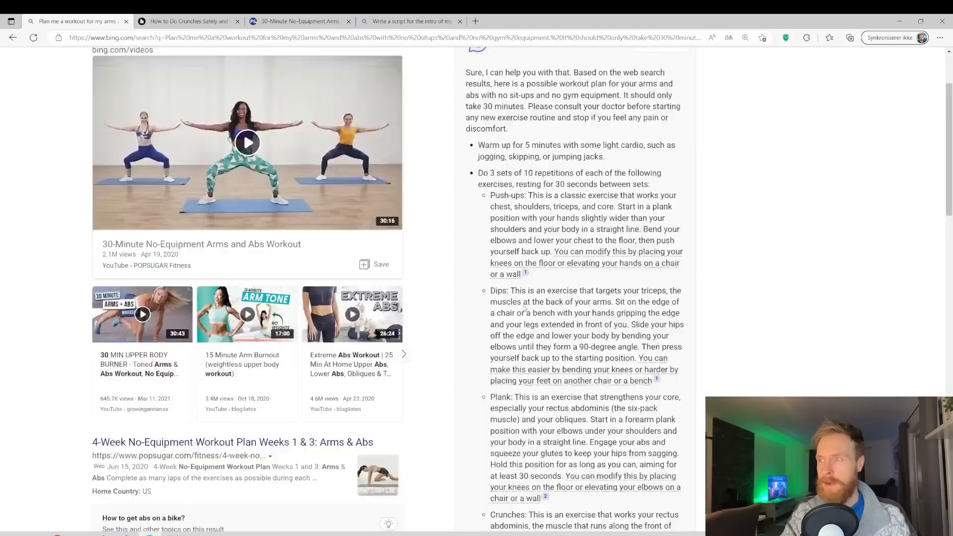
scroll("down", 3)
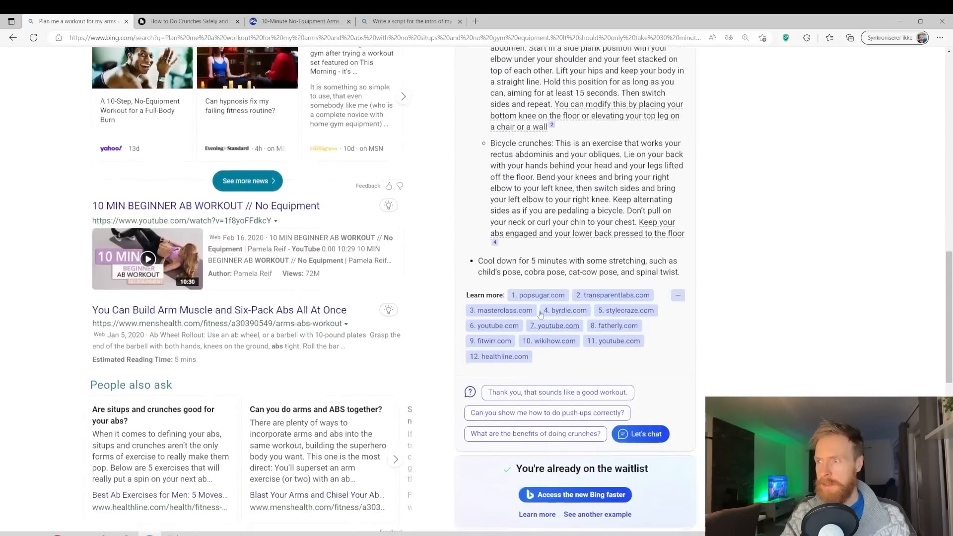
scroll("up", 3)
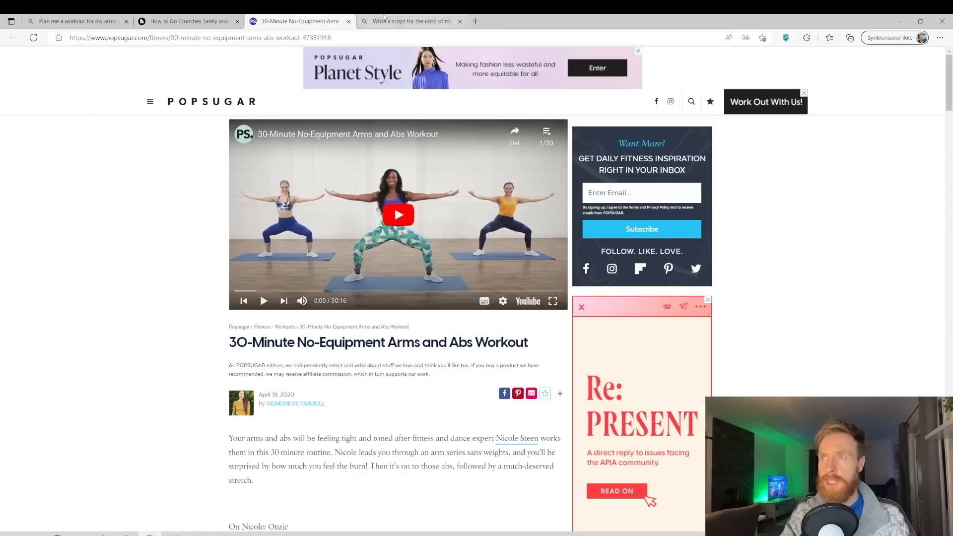
Step: Glance at the surfing video script results, then return to the arms-and-abs workout plan
left_click(411, 21)
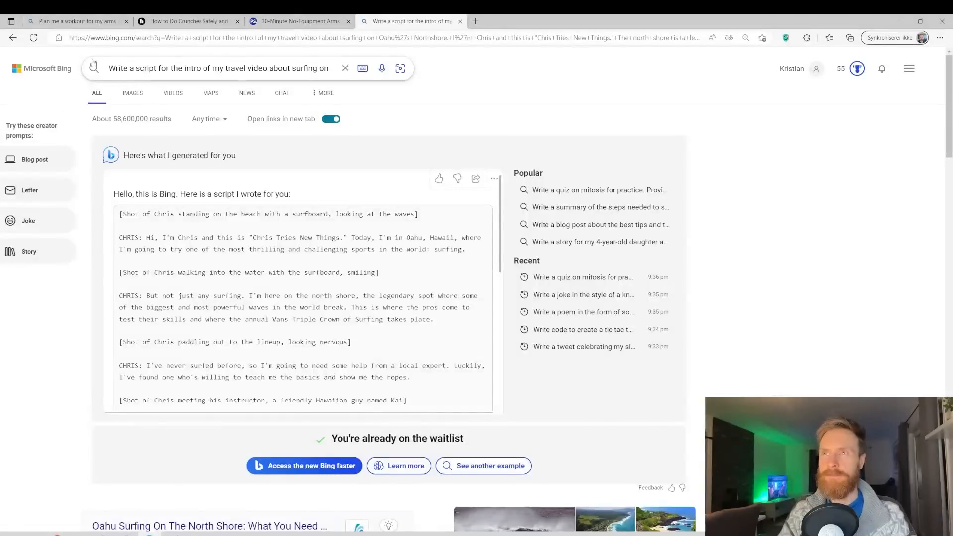
left_click(77, 21)
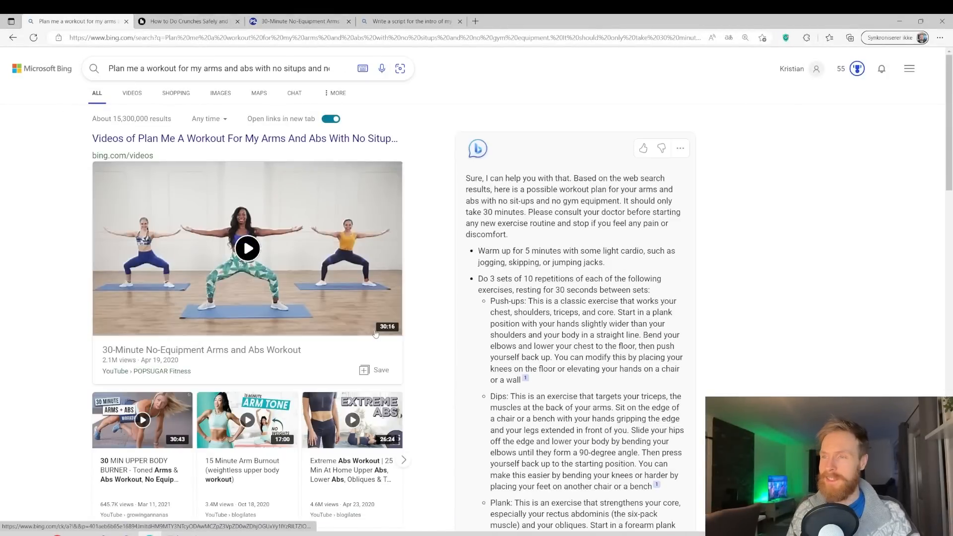